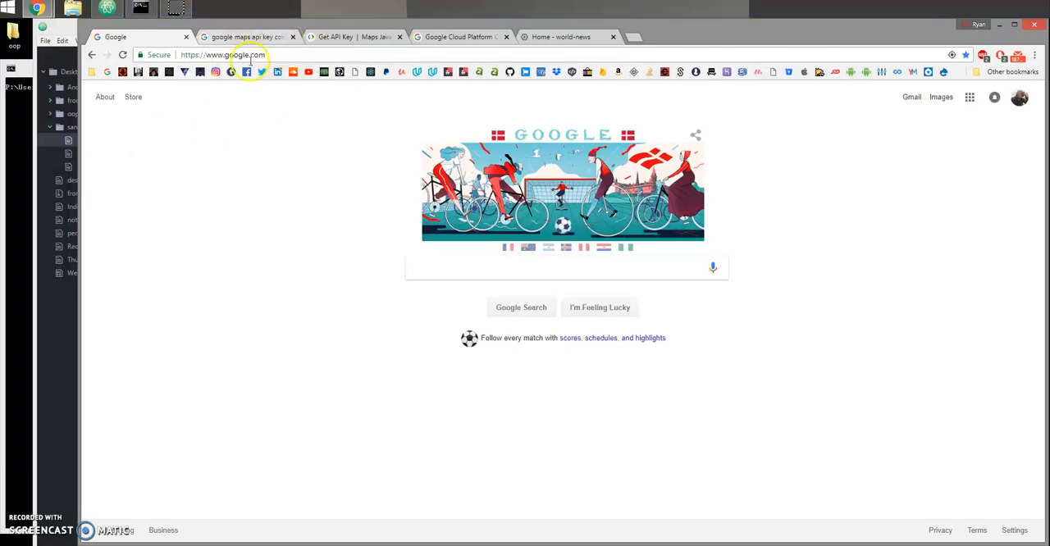
{"action": "mouse_move", "coordinate": [279, 113]}
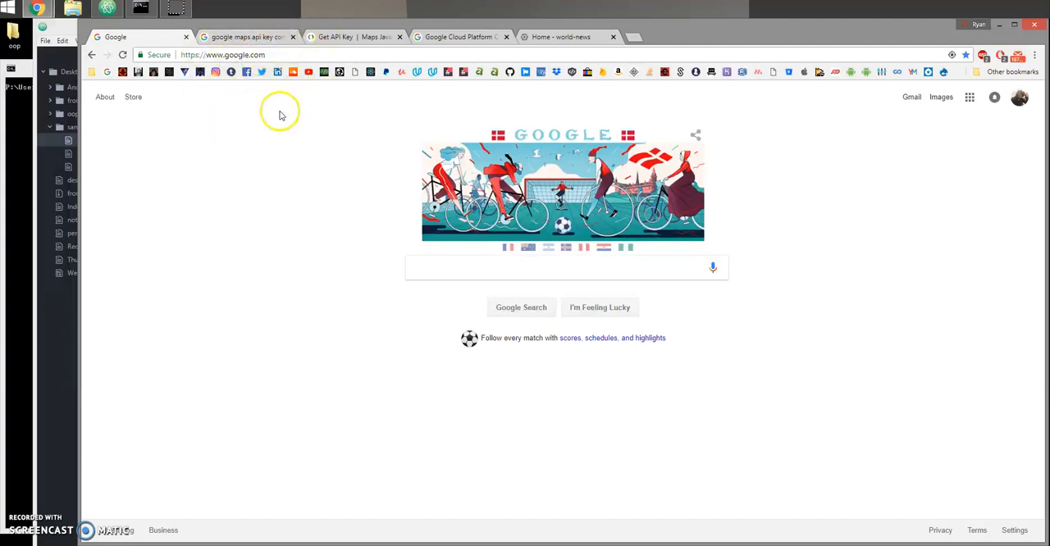
{"action": "mouse_move", "coordinate": [343, 128]}
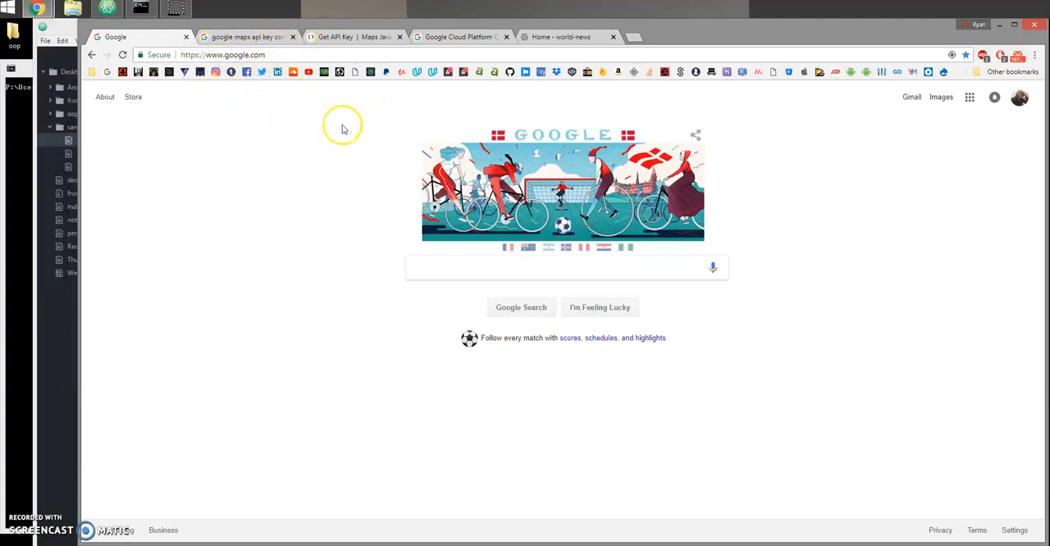
{"action": "mouse_move", "coordinate": [440, 86]}
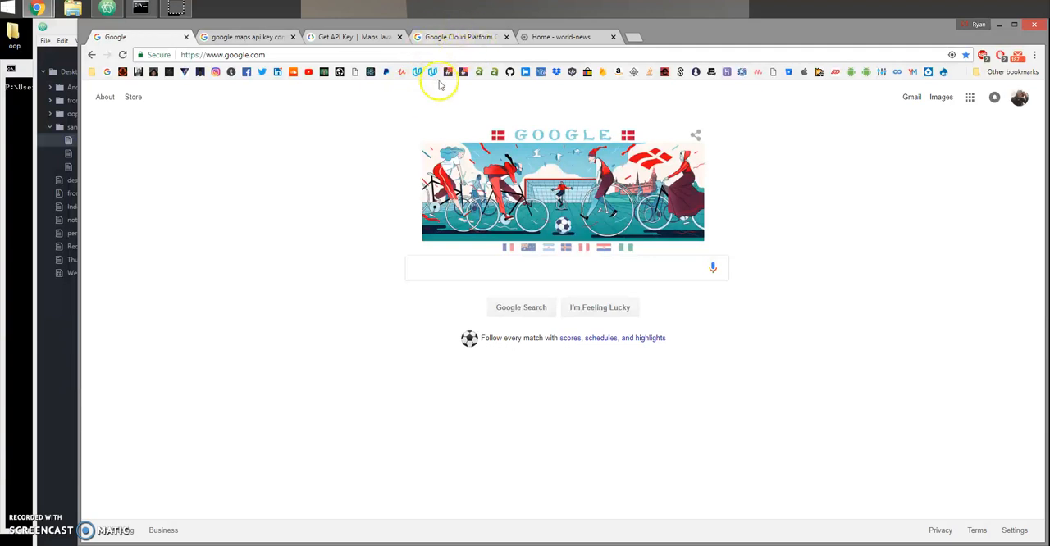
{"action": "mouse_move", "coordinate": [286, 118]}
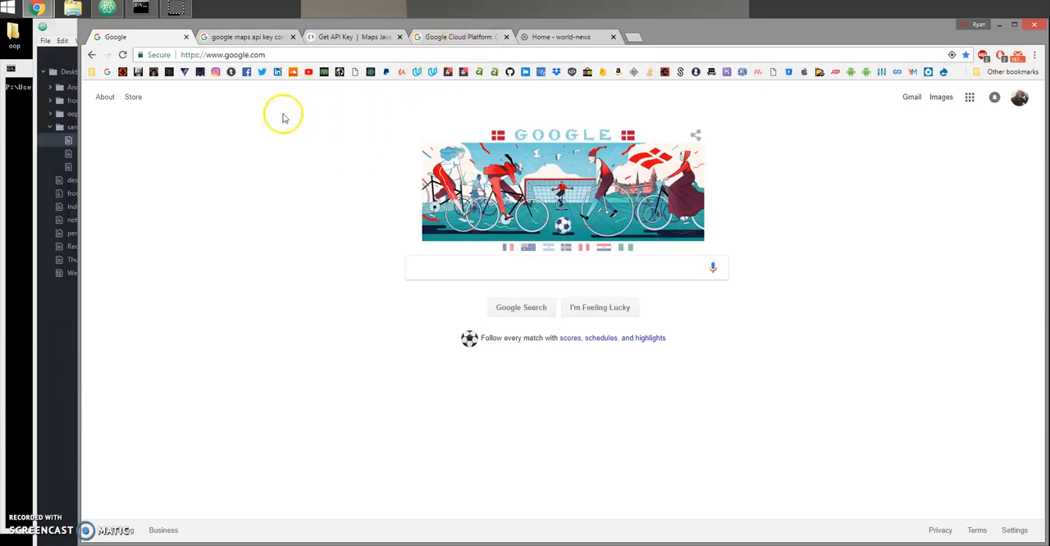
{"action": "mouse_move", "coordinate": [638, 238]}
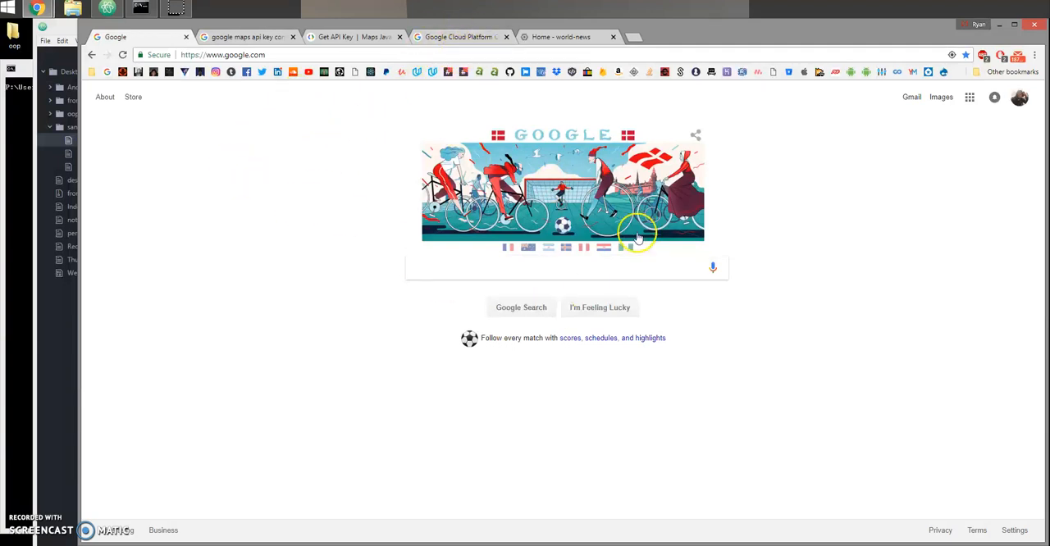
Open the Maps JavaScript API 'Get API Key' guide from the search results and read through it.
{"action": "left_click", "coordinate": [246, 36]}
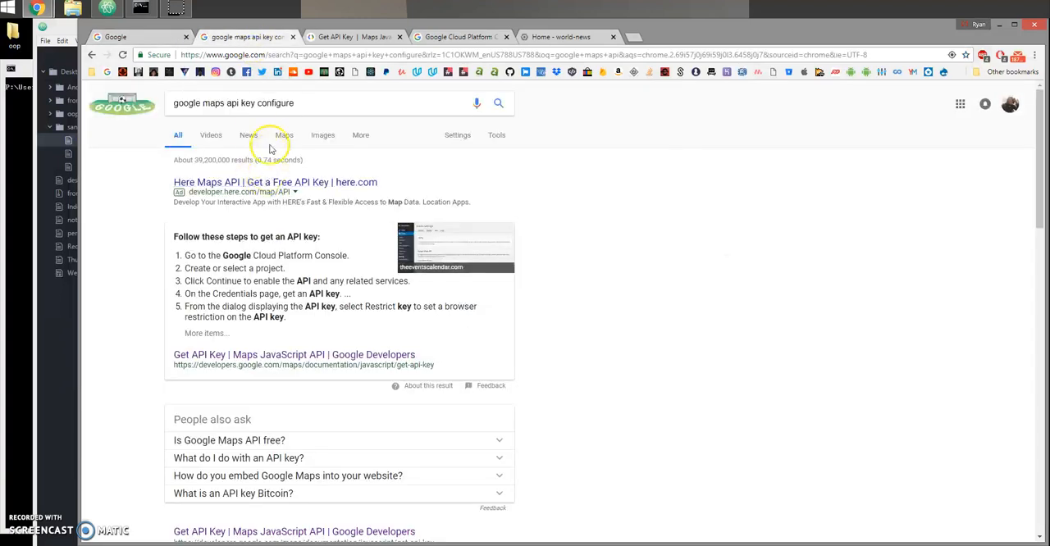
{"action": "mouse_move", "coordinate": [220, 92]}
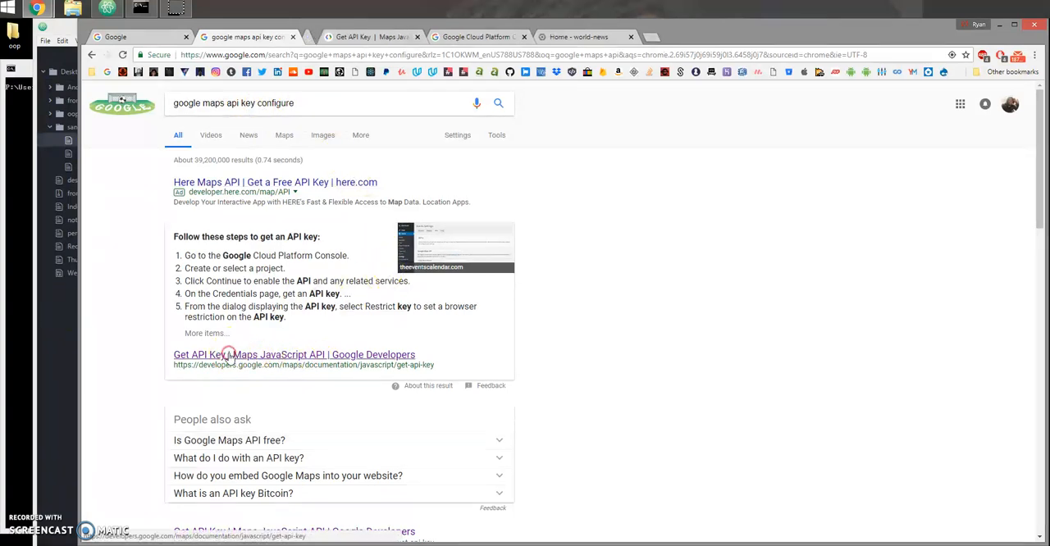
{"action": "left_click", "coordinate": [295, 354]}
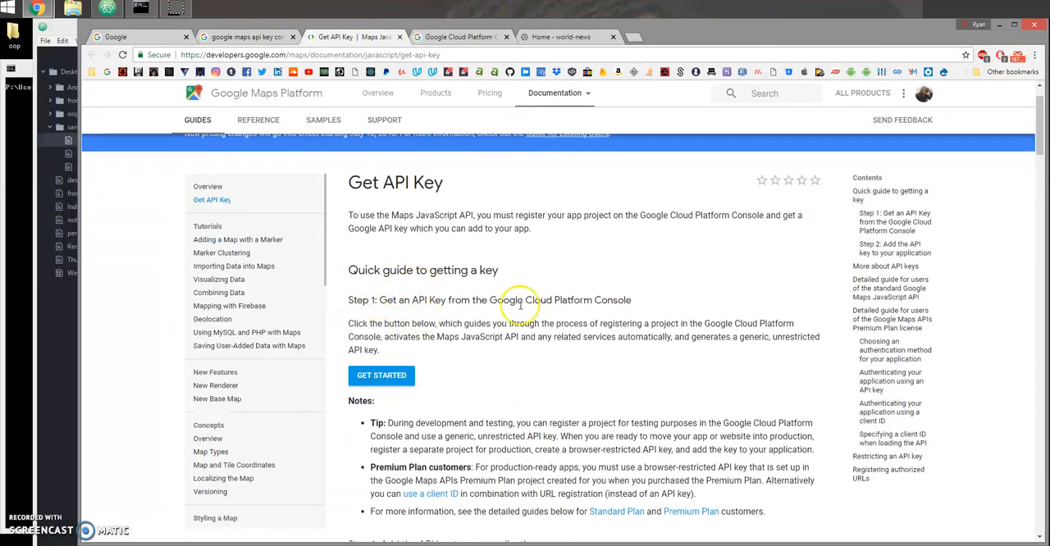
{"action": "scroll", "scroll_direction": "down", "scroll_amount": 3}
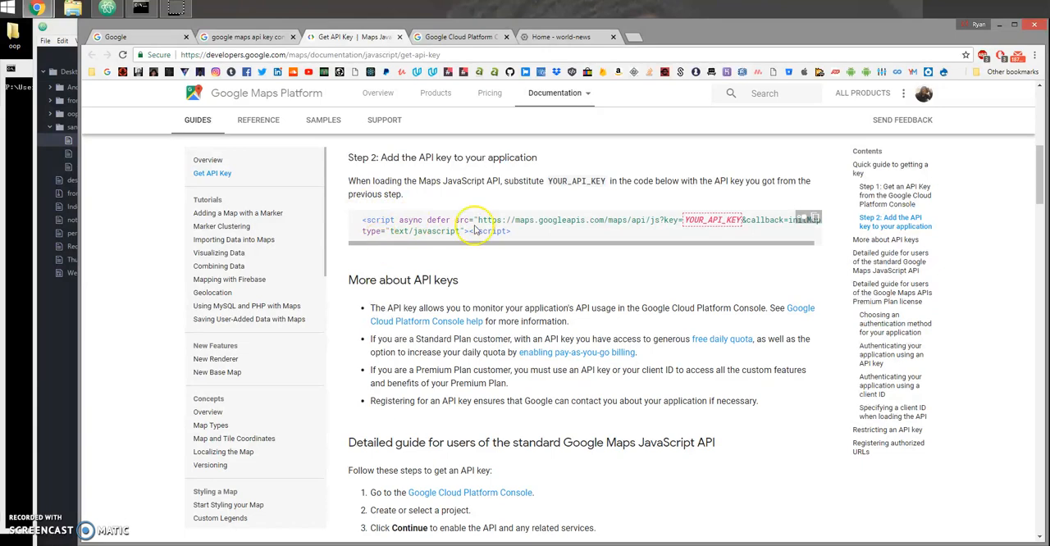
{"action": "mouse_move", "coordinate": [466, 255]}
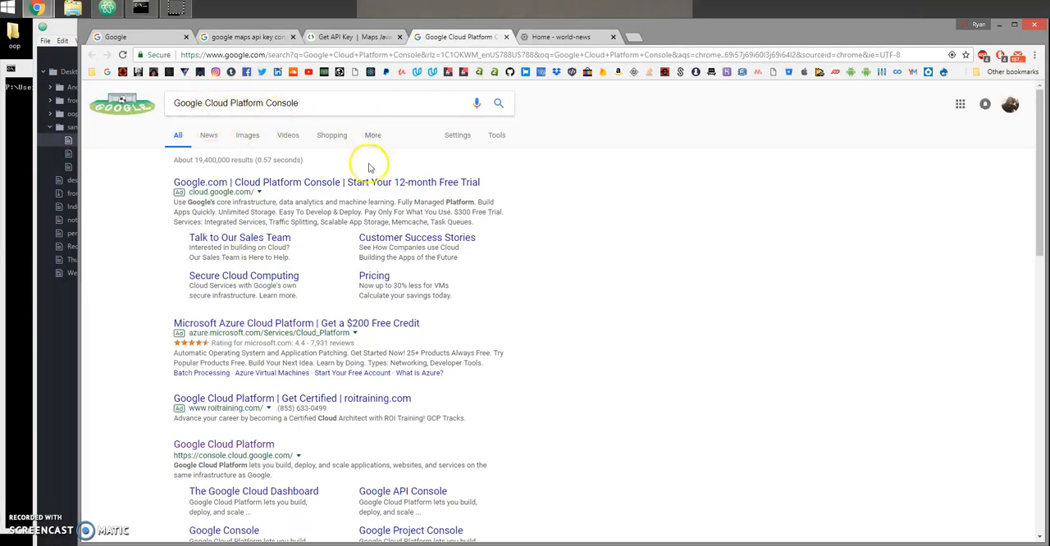
Go from the Cloud Platform search results to the world-news project's Cloud Console dashboard.
{"action": "scroll", "scroll_direction": "down", "scroll_amount": 3}
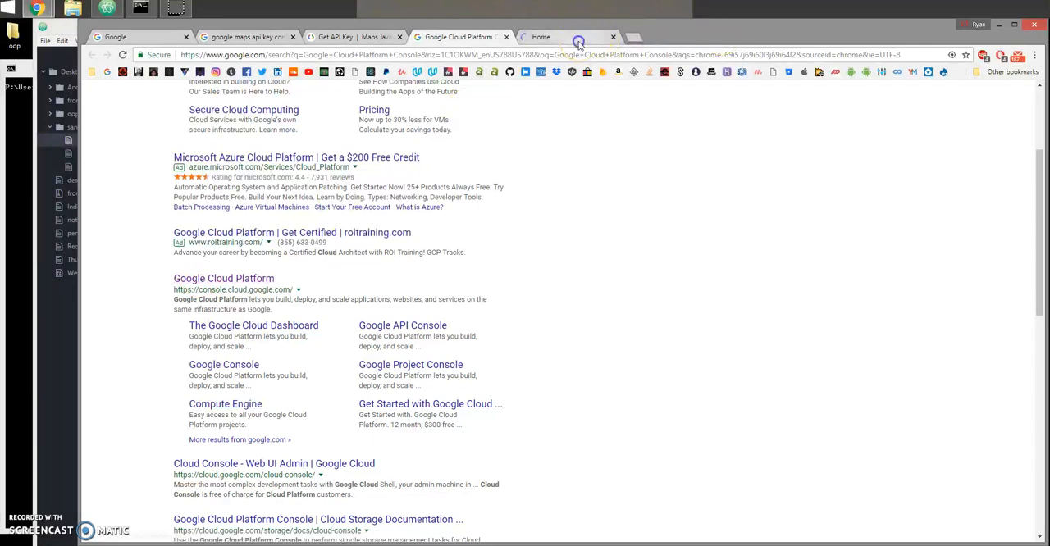
{"action": "left_click", "coordinate": [223, 279]}
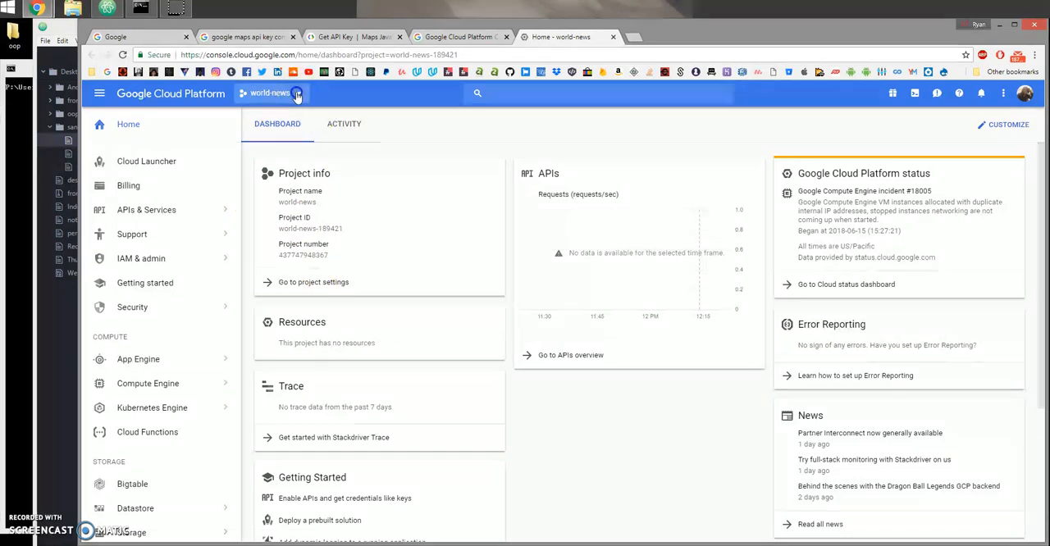
{"action": "left_click", "coordinate": [272, 92]}
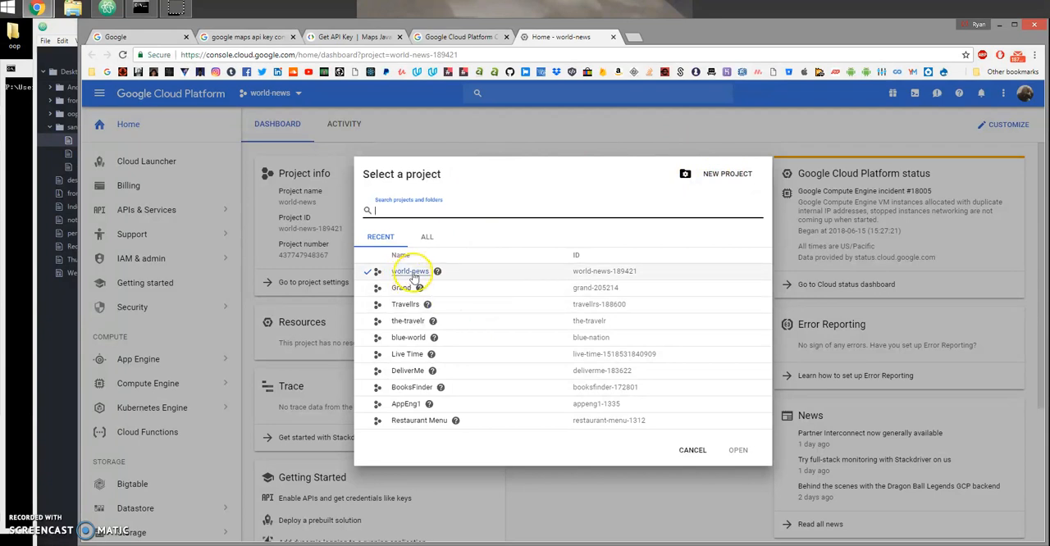
{"action": "mouse_move", "coordinate": [688, 434]}
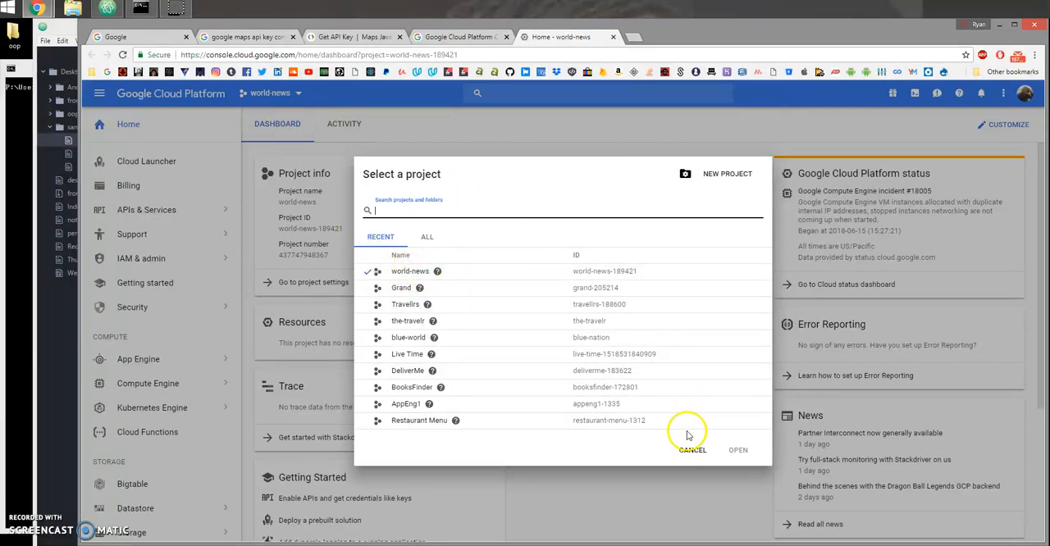
{"action": "left_click", "coordinate": [692, 450]}
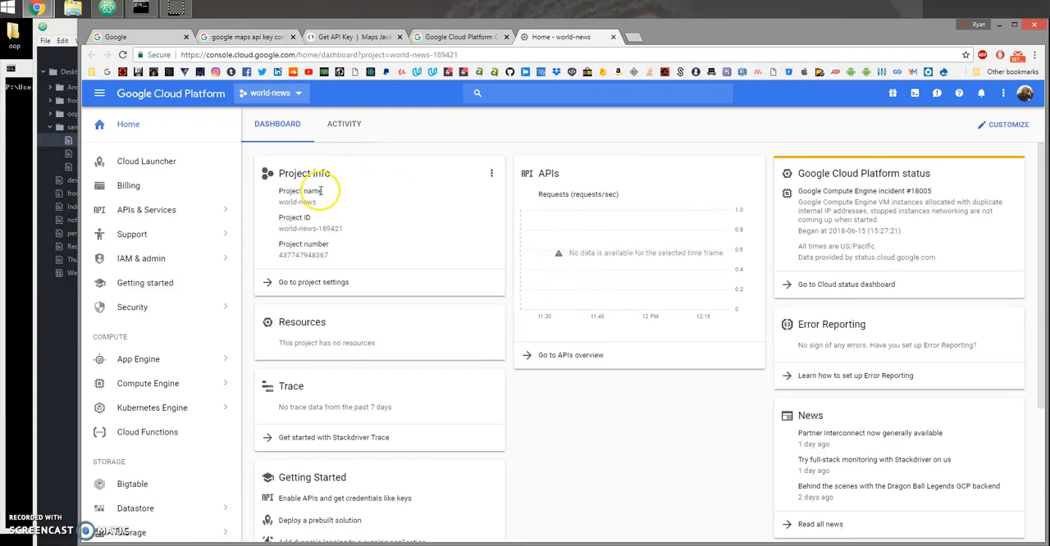
{"action": "mouse_move", "coordinate": [483, 338]}
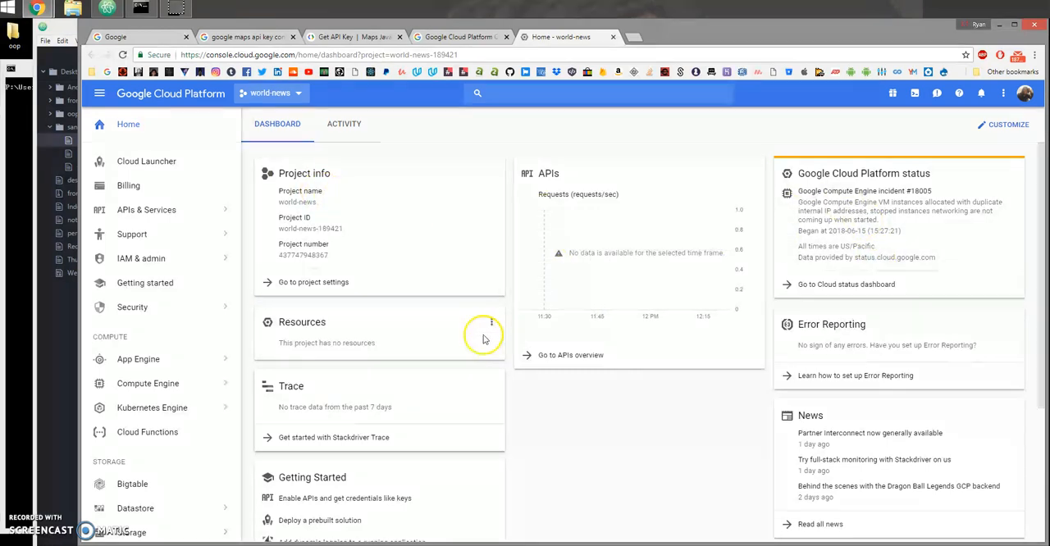
{"action": "left_click", "coordinate": [146, 208]}
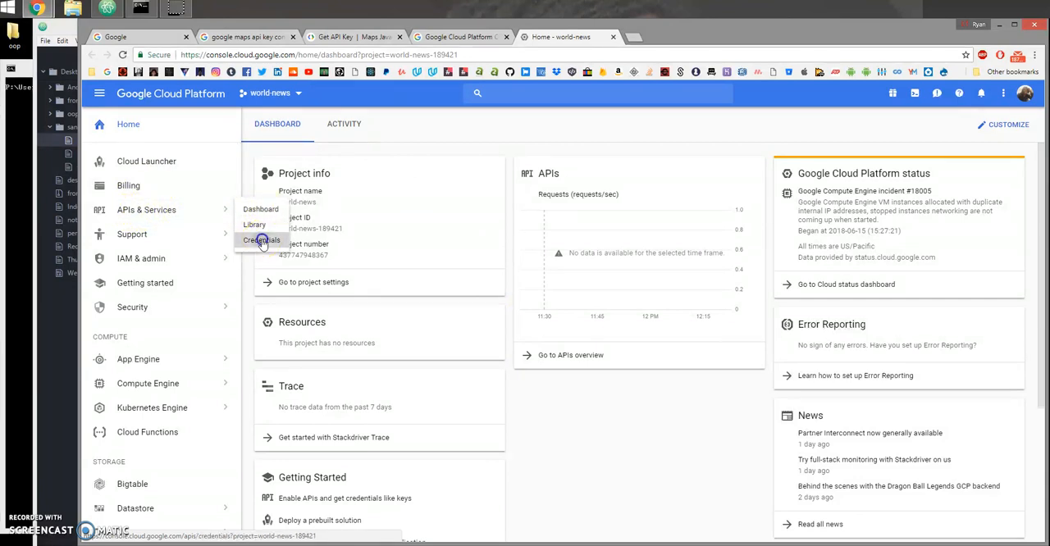
Show the world-news Credentials page listing API key 1 restricted to HTTP referrers.
{"action": "left_click", "coordinate": [263, 239]}
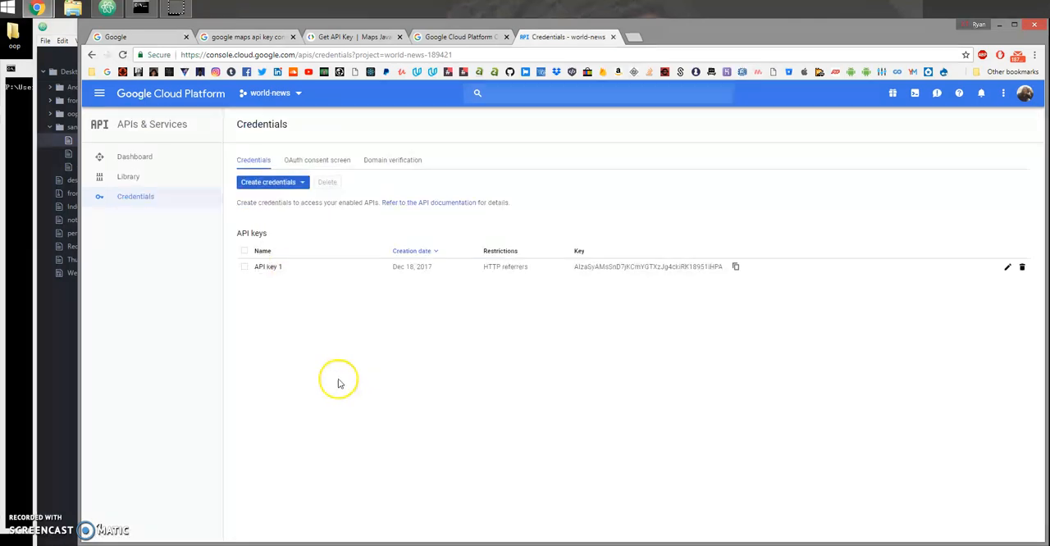
{"action": "mouse_move", "coordinate": [623, 266]}
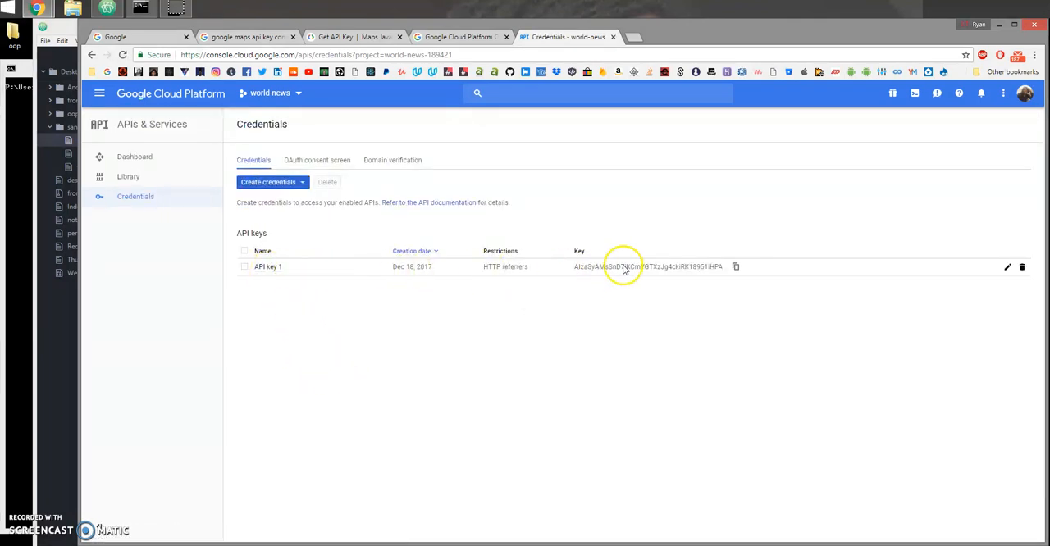
{"action": "mouse_move", "coordinate": [686, 265]}
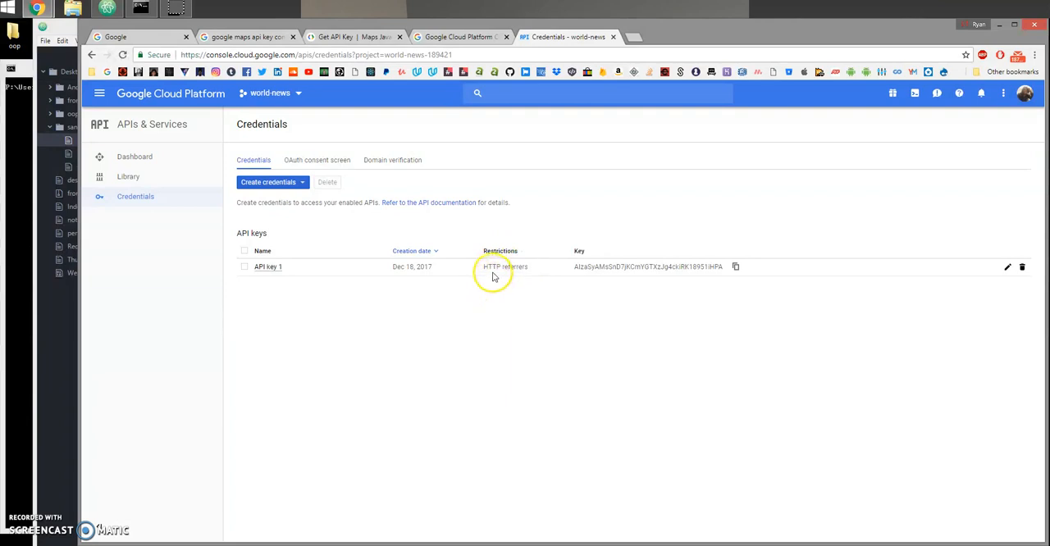
{"action": "mouse_move", "coordinate": [496, 270]}
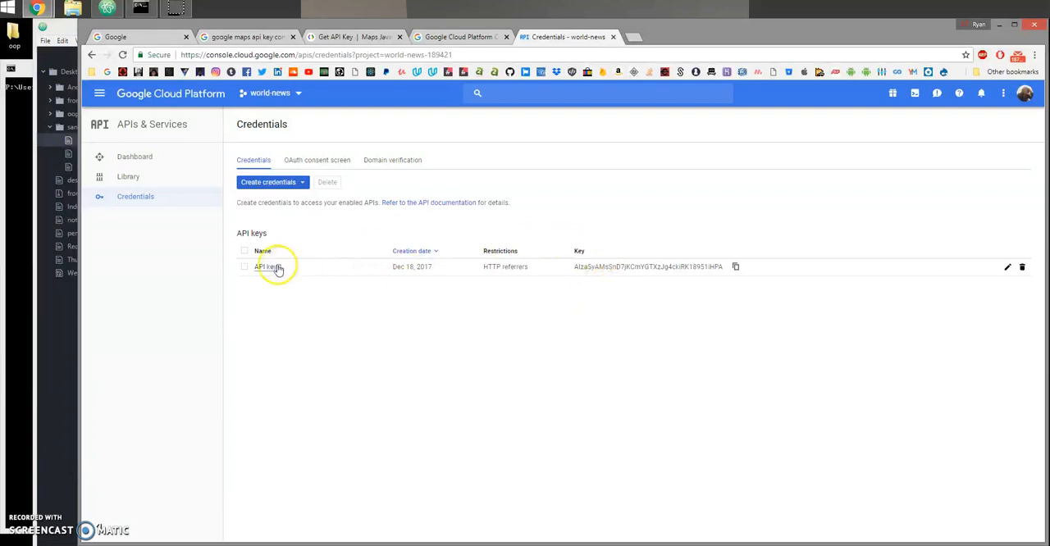
{"action": "left_click", "coordinate": [264, 266]}
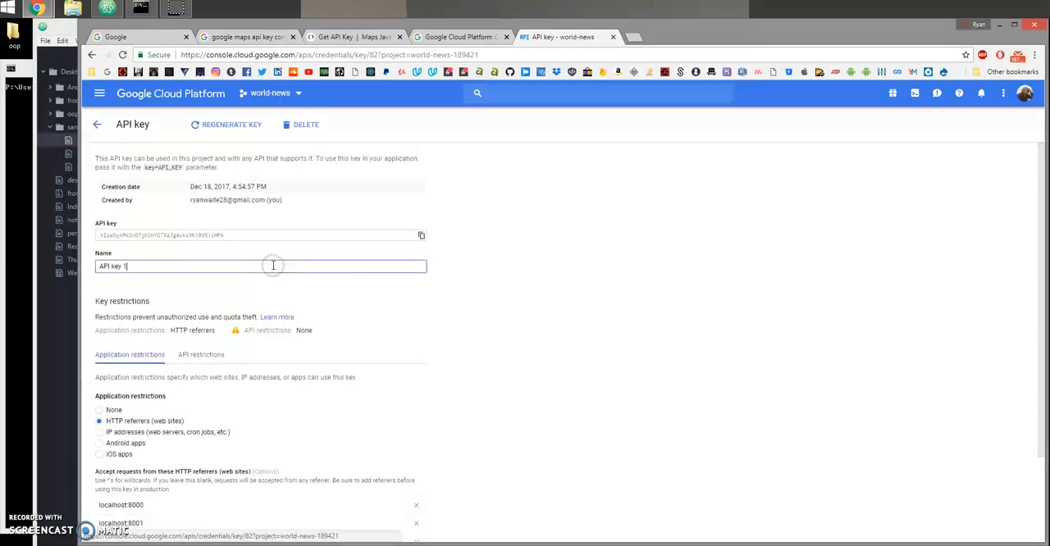
{"action": "scroll", "scroll_direction": "down", "scroll_amount": 3}
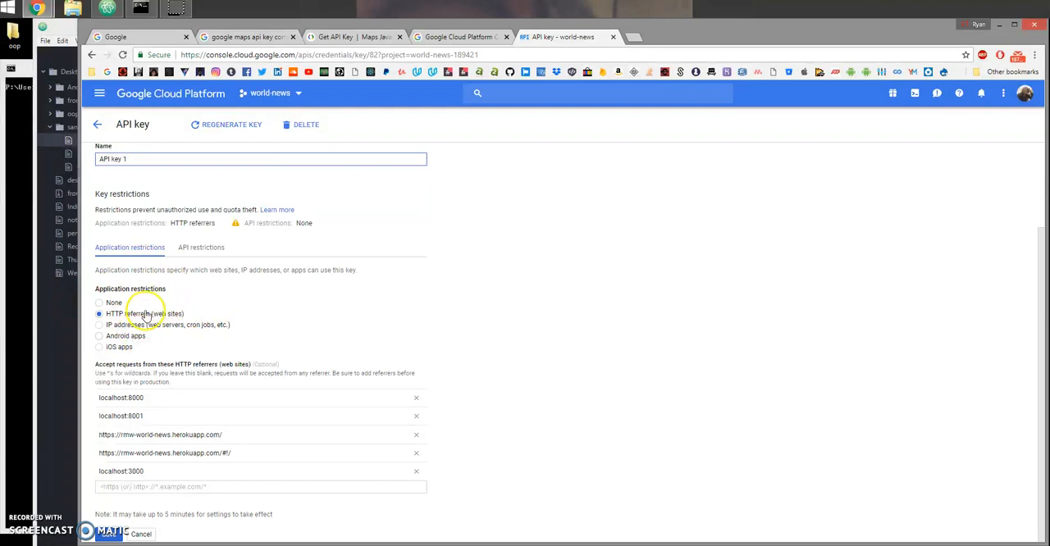
{"action": "mouse_move", "coordinate": [170, 325]}
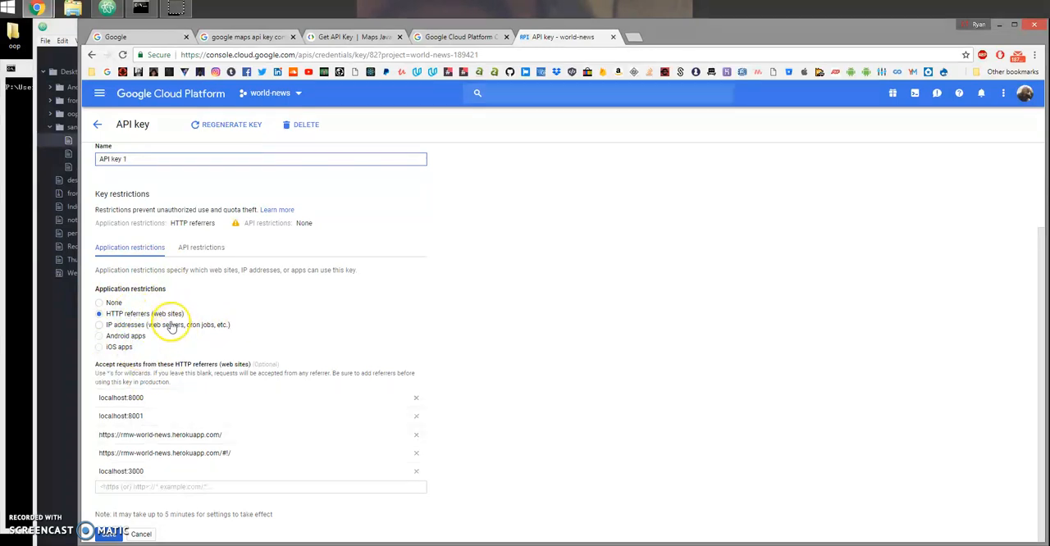
{"action": "mouse_move", "coordinate": [250, 338]}
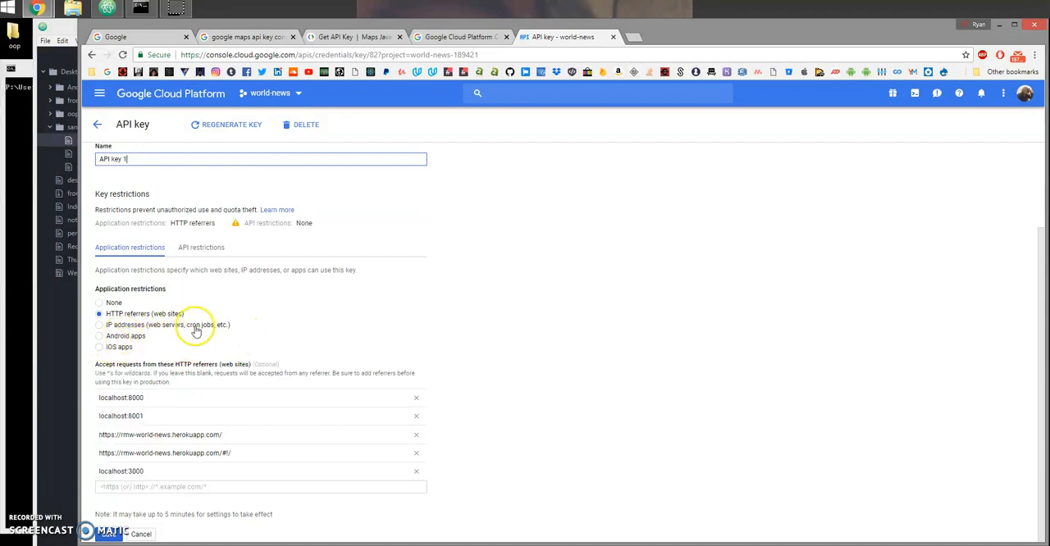
{"action": "mouse_move", "coordinate": [138, 318]}
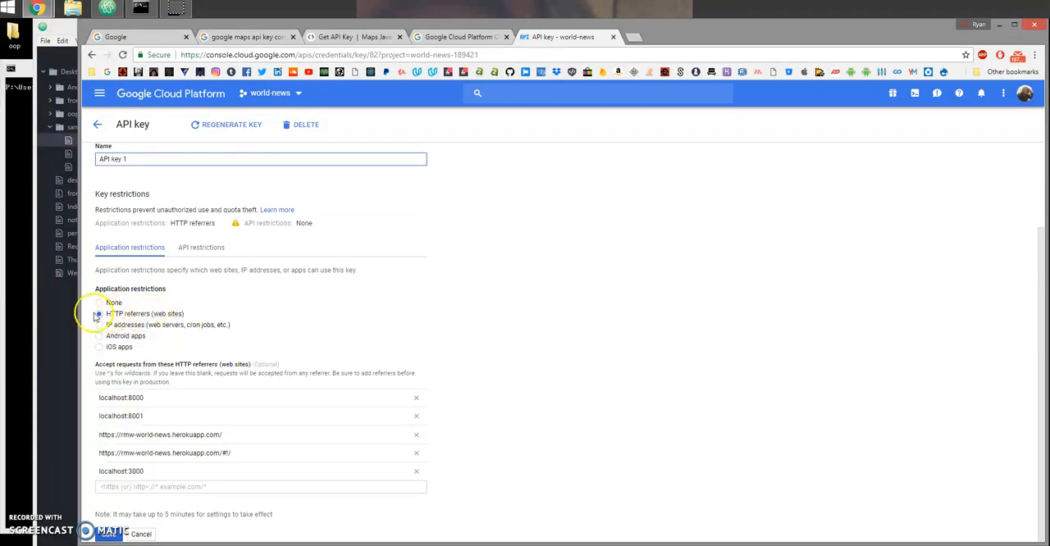
{"action": "left_click", "coordinate": [98, 313]}
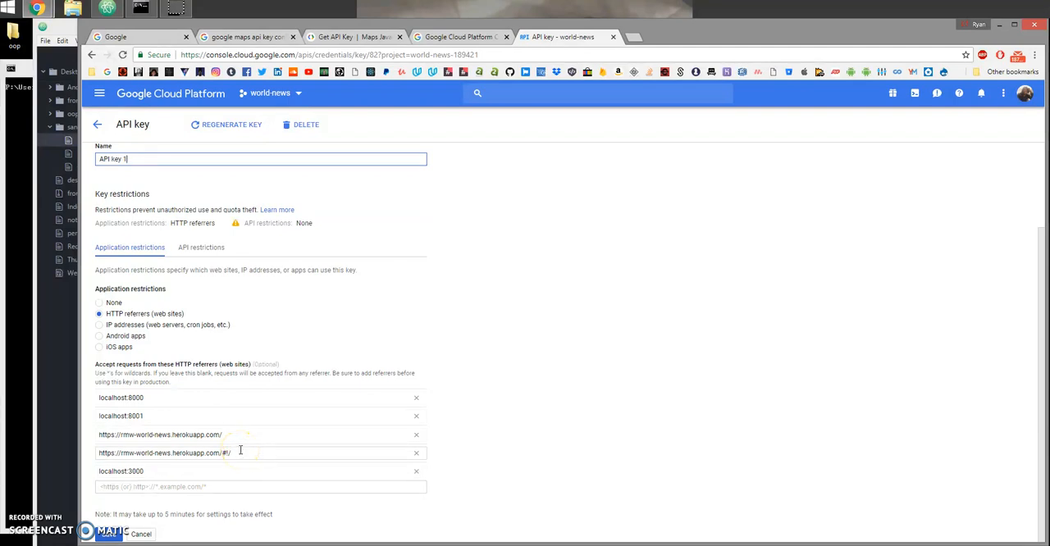
{"action": "double_click", "coordinate": [151, 453]}
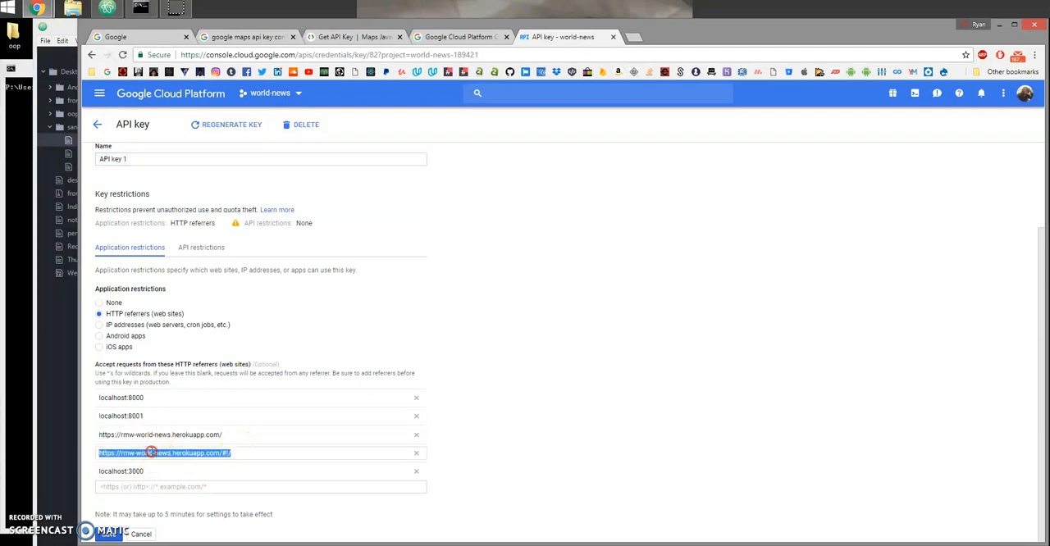
{"action": "right_click", "coordinate": [164, 453]}
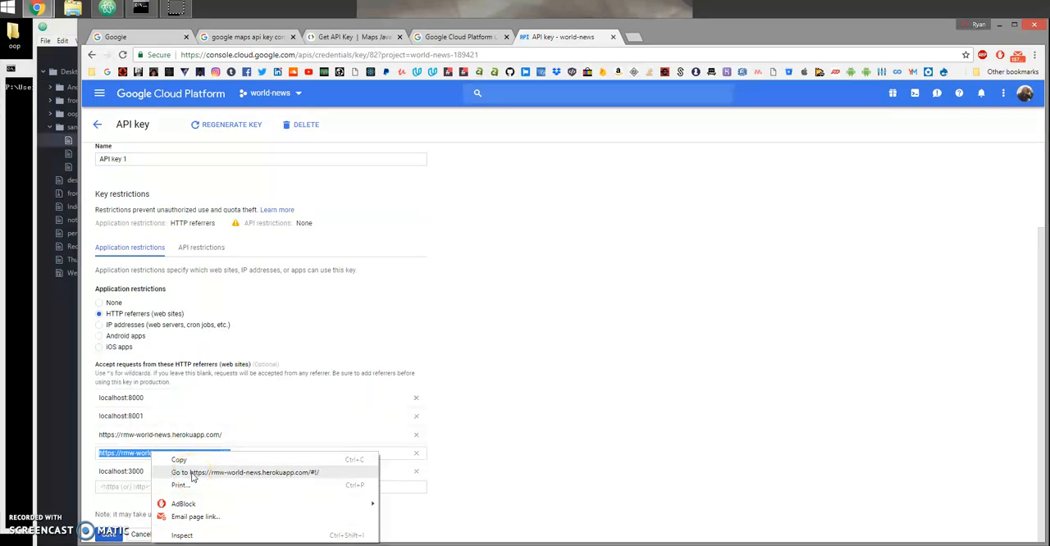
{"action": "left_click", "coordinate": [246, 472]}
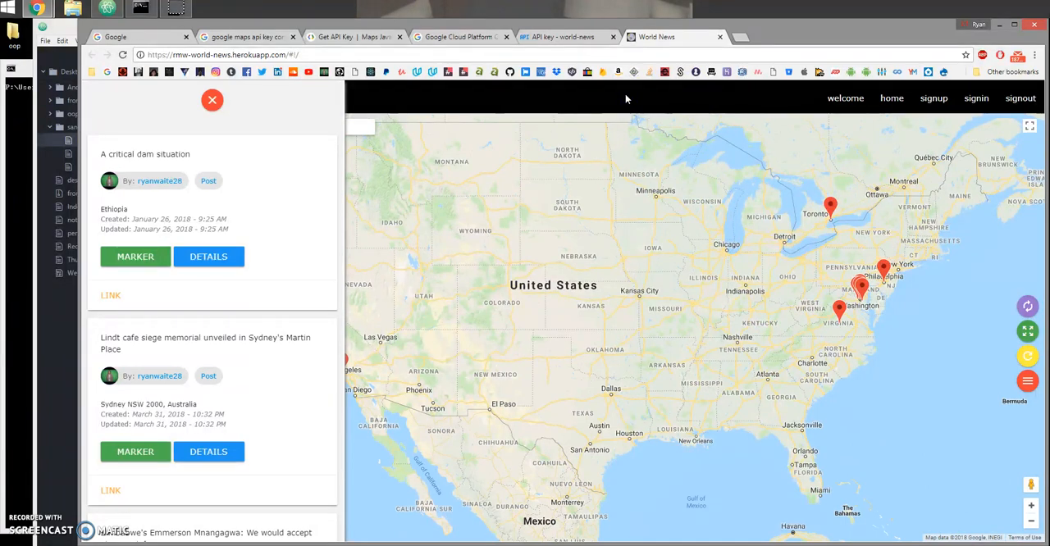
{"action": "key", "text": "F12"}
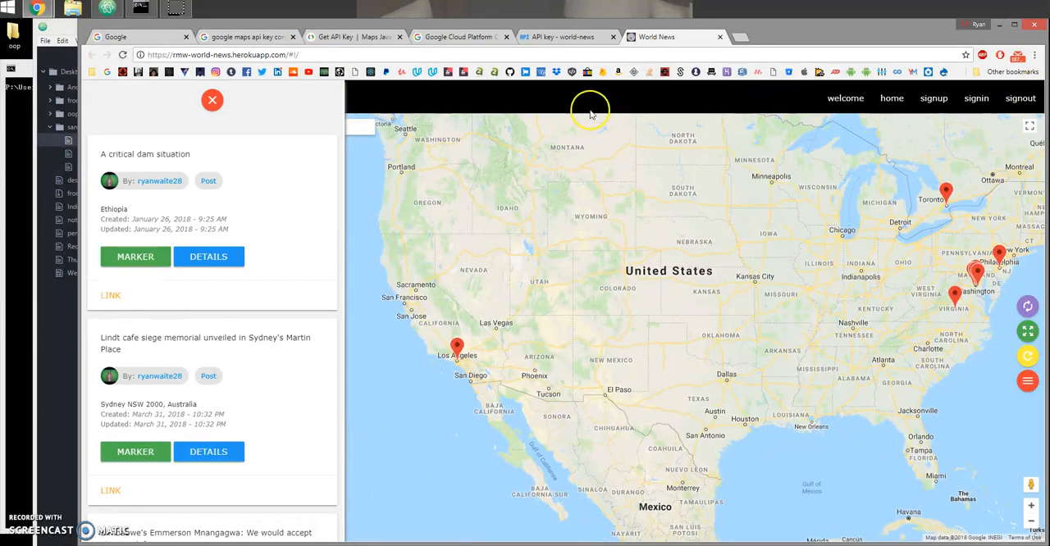
{"action": "right_click", "coordinate": [591, 111]}
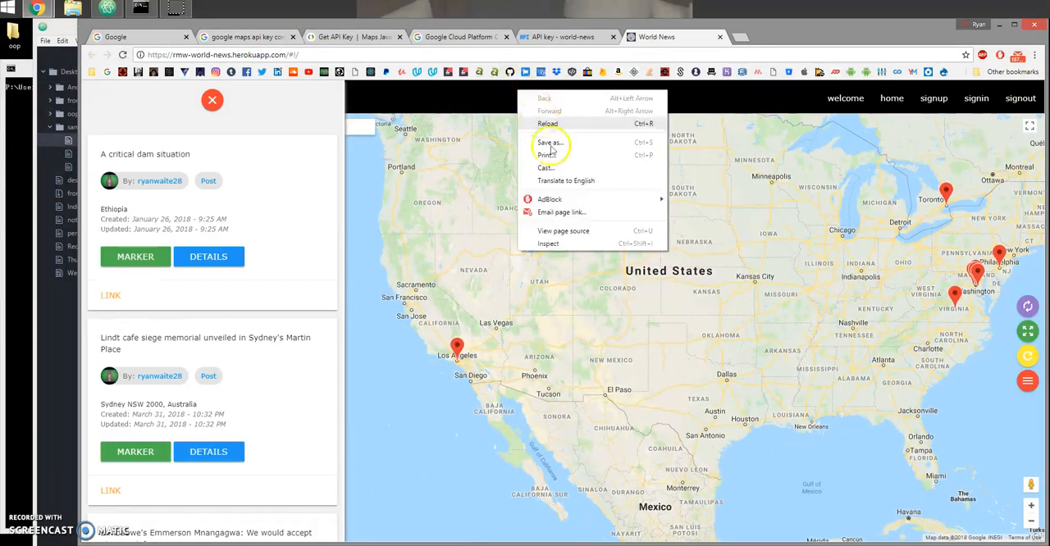
{"action": "left_click", "coordinate": [563, 229]}
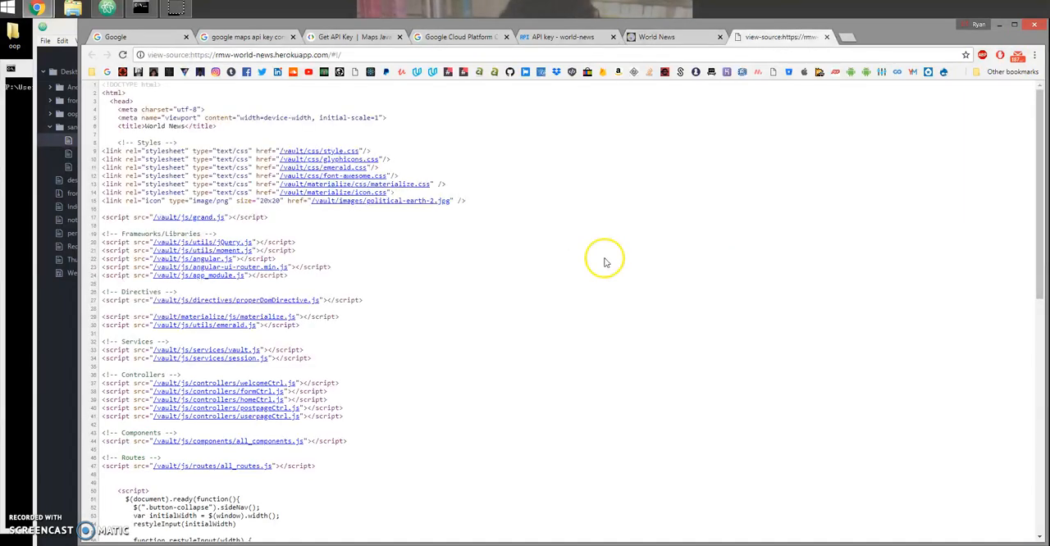
{"action": "scroll", "scroll_direction": "down", "scroll_amount": 3}
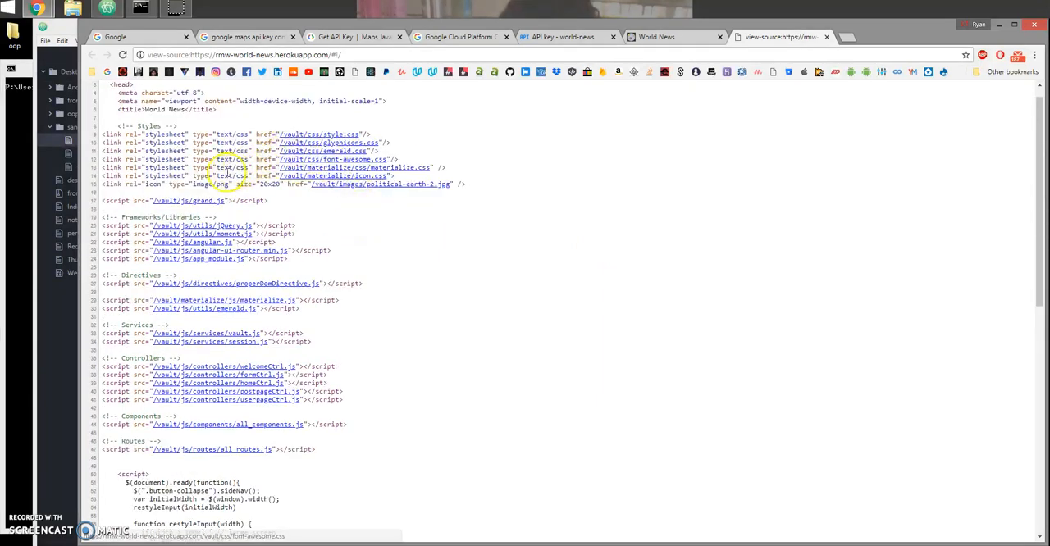
{"action": "scroll", "scroll_direction": "down", "scroll_amount": 3}
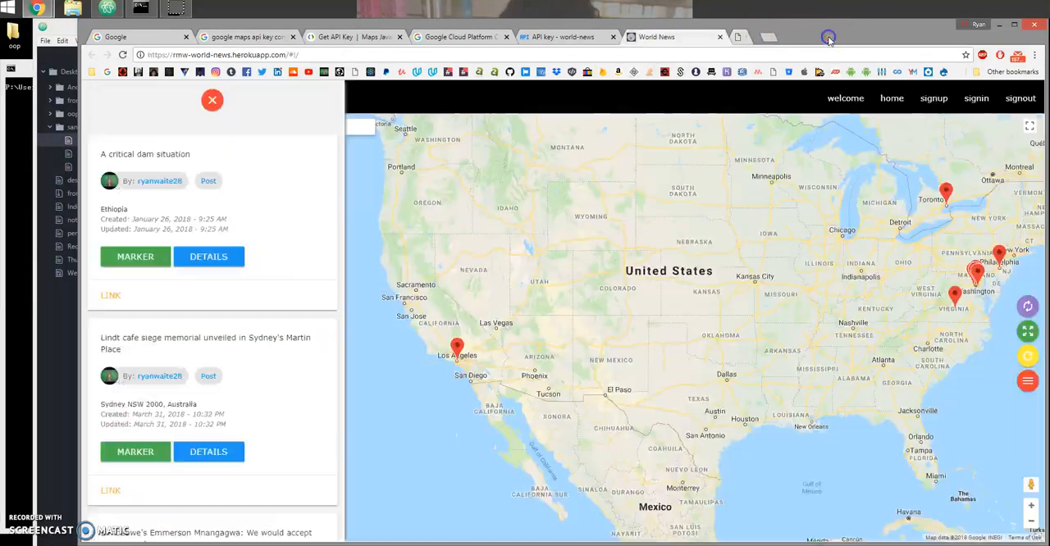
{"action": "mouse_move", "coordinate": [468, 100]}
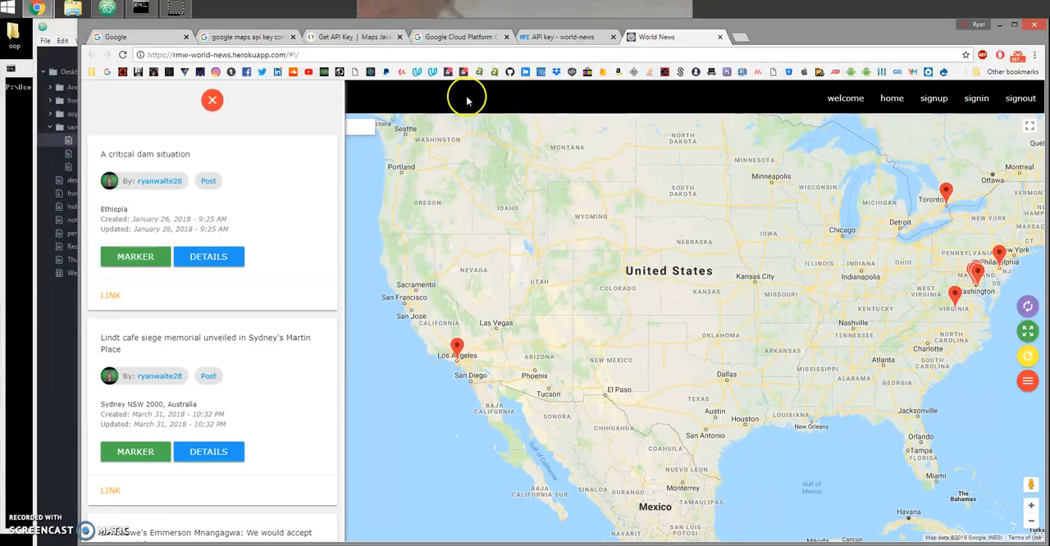
Inspect the World News page elements to find the maps.googleapis.com script tag with its key.
{"action": "right_click", "coordinate": [467, 98]}
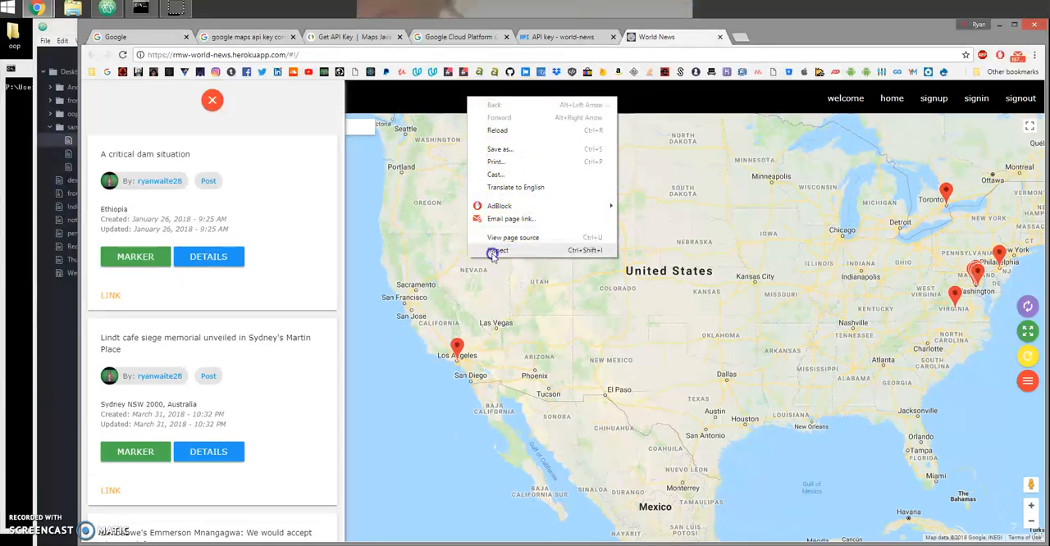
{"action": "left_click", "coordinate": [498, 249]}
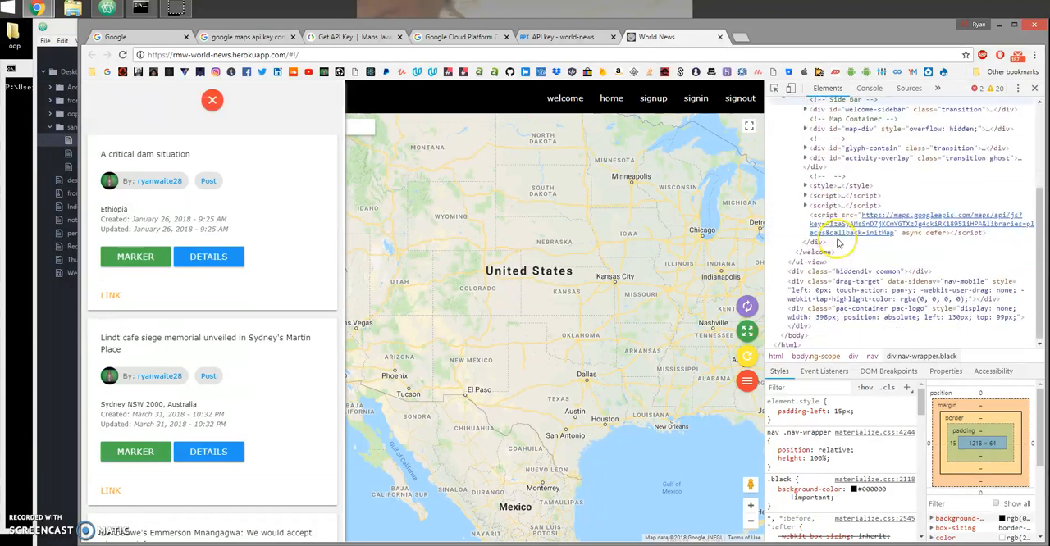
{"action": "mouse_move", "coordinate": [902, 223]}
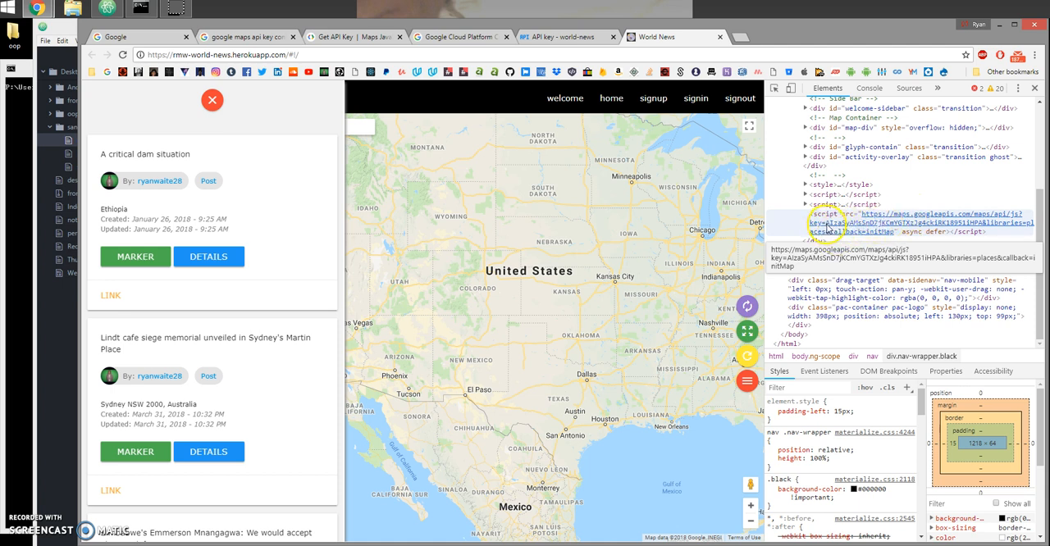
{"action": "mouse_move", "coordinate": [558, 83]}
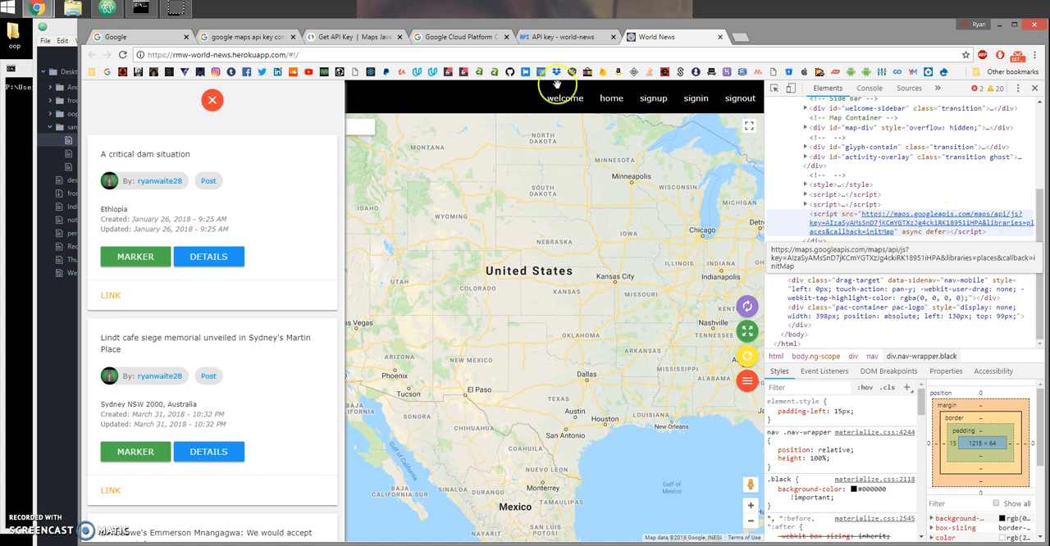
Return to the Cloud Console credentials list and reopen API key 1's settings.
{"action": "left_click", "coordinate": [459, 36]}
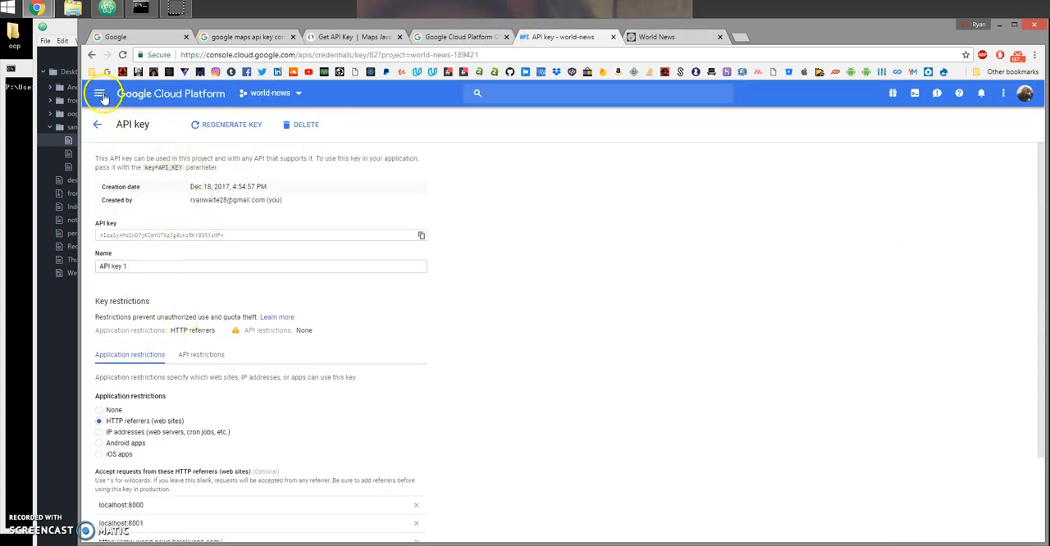
{"action": "left_click", "coordinate": [97, 125]}
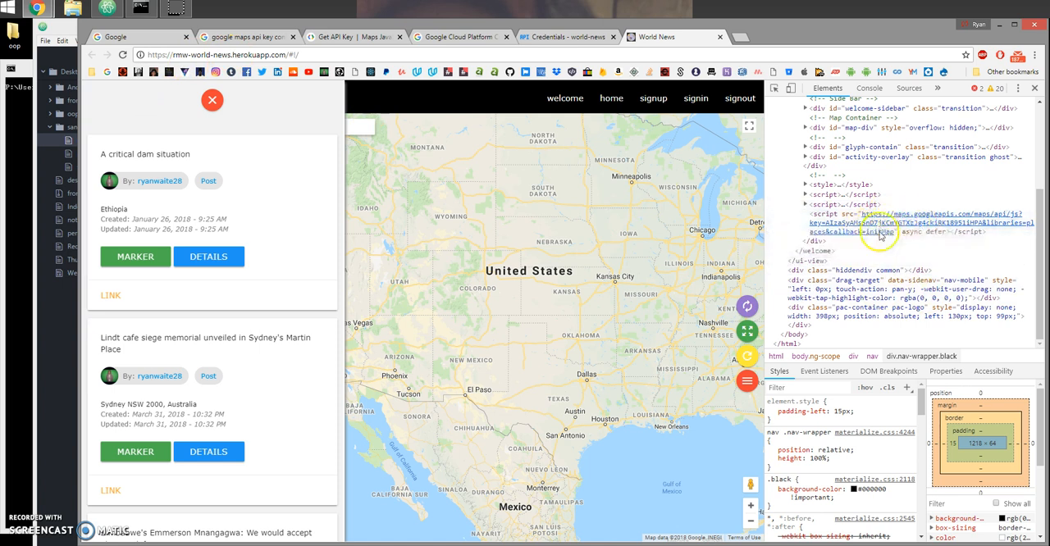
{"action": "left_click", "coordinate": [462, 36]}
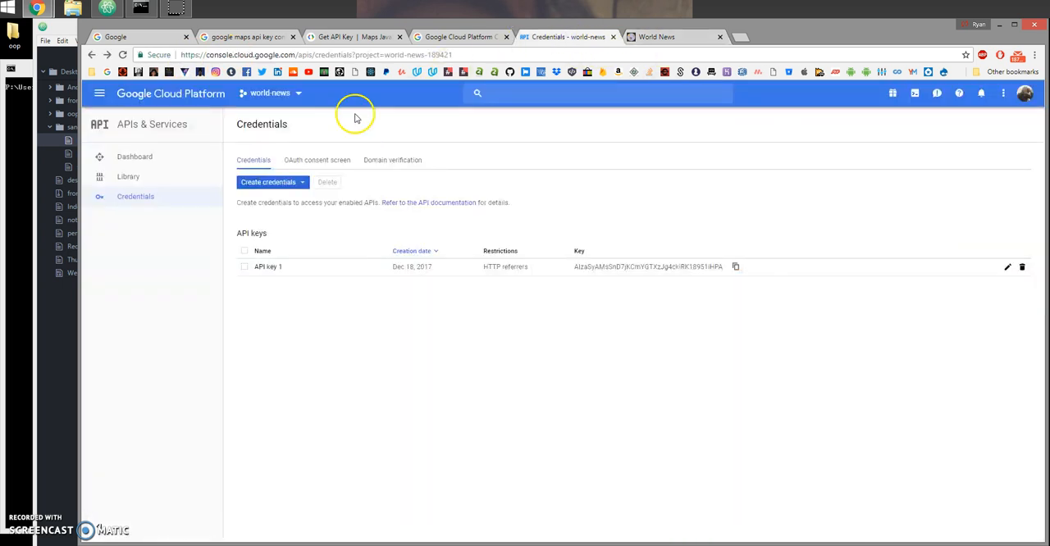
{"action": "left_click", "coordinate": [269, 266]}
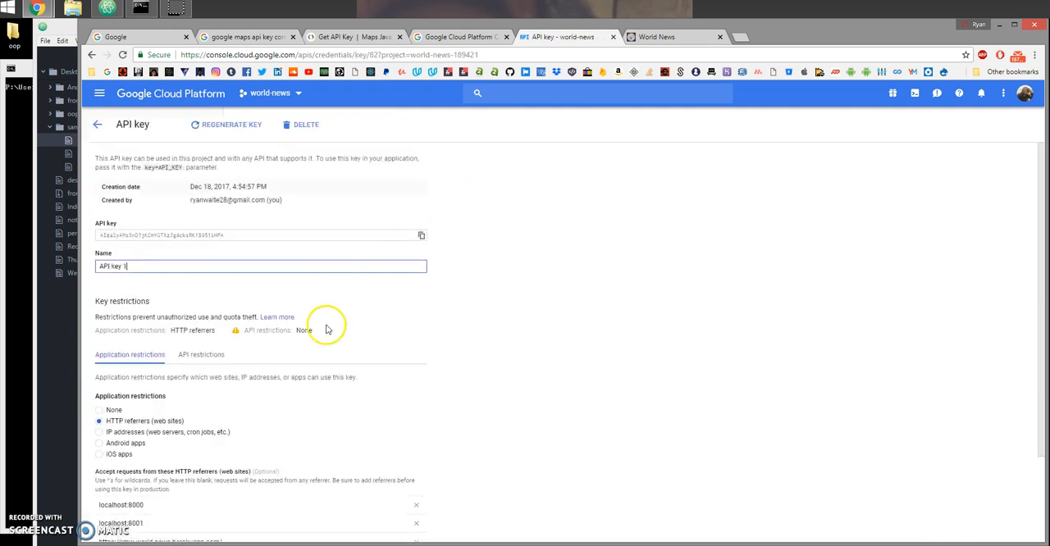
{"action": "scroll", "scroll_direction": "down", "scroll_amount": 3}
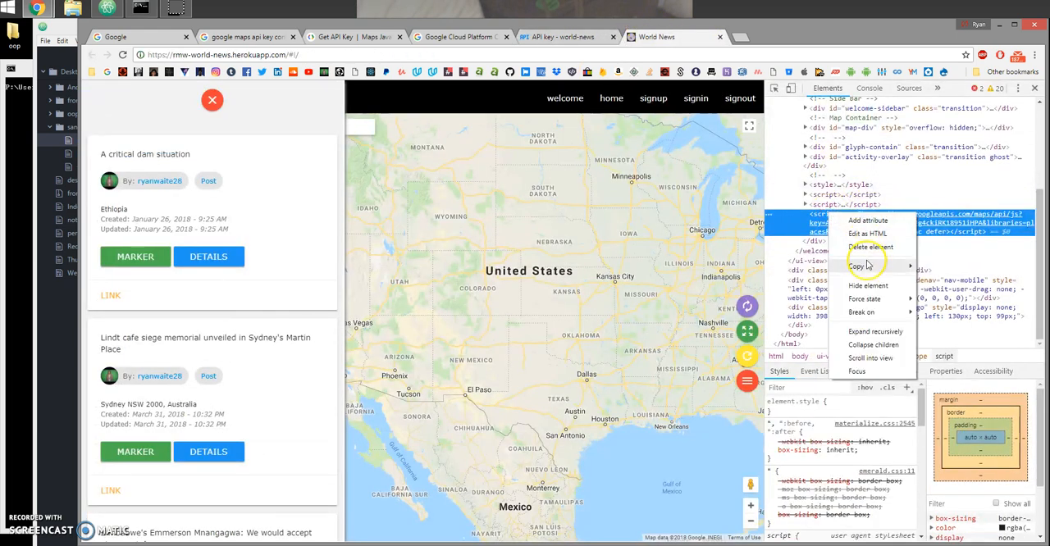
{"action": "mouse_move", "coordinate": [863, 266]}
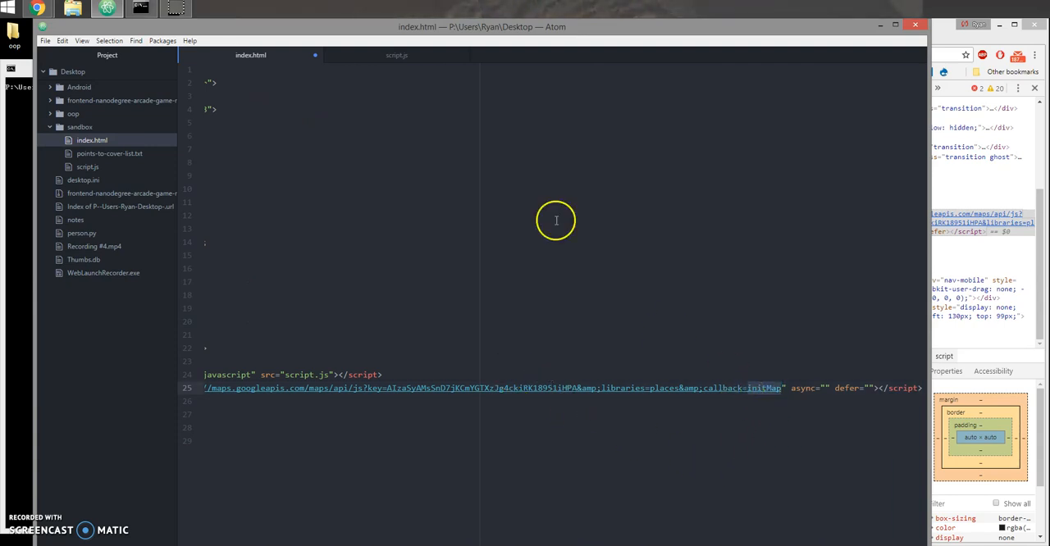
Place the copied Google Maps script tag with its API key into index.html in Atom.
{"action": "left_click", "coordinate": [397, 56]}
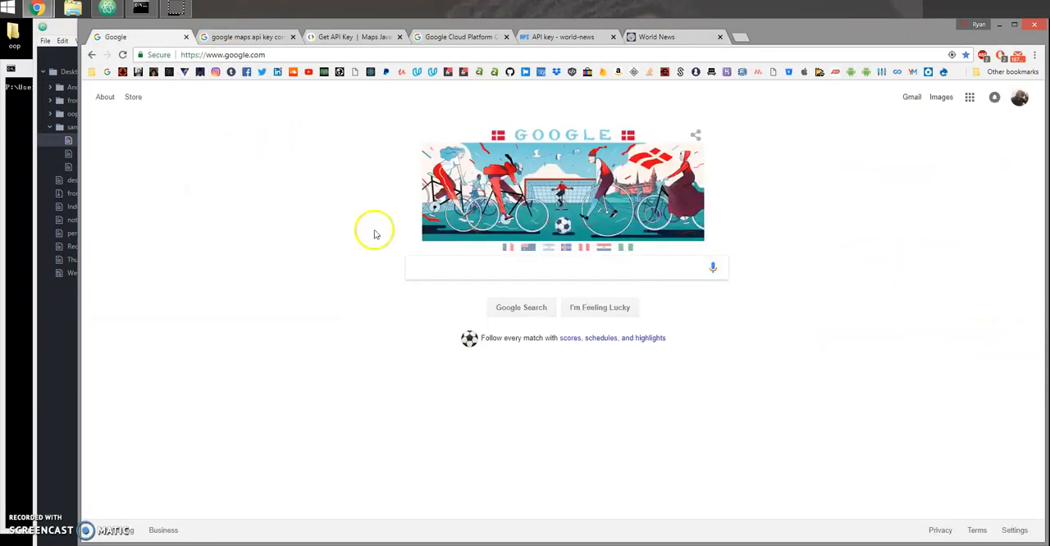
Find the W3Schools Google Maps tutorial and select its My First Google Map example script.
{"action": "type", "text": "google maps js"}
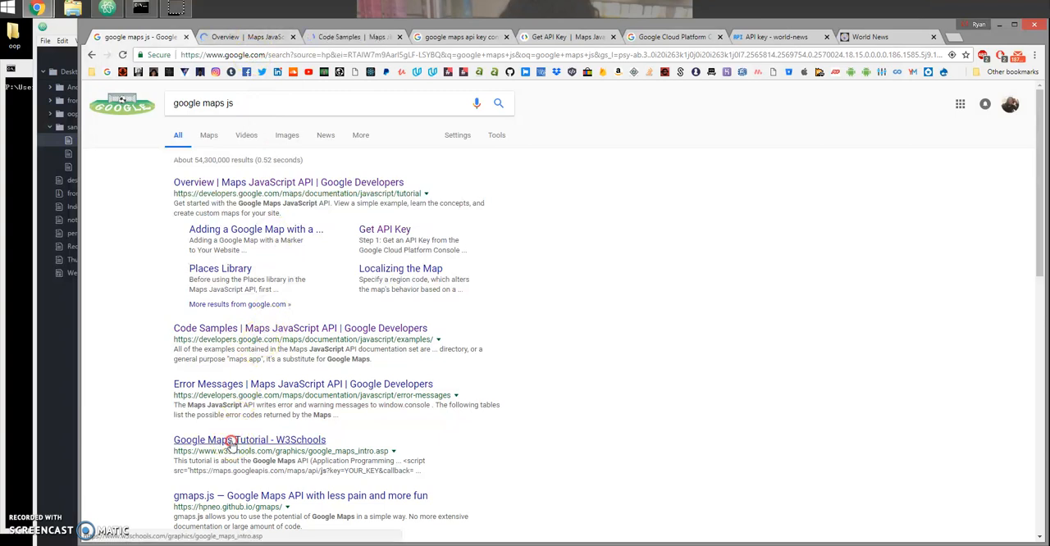
{"action": "left_click", "coordinate": [249, 440]}
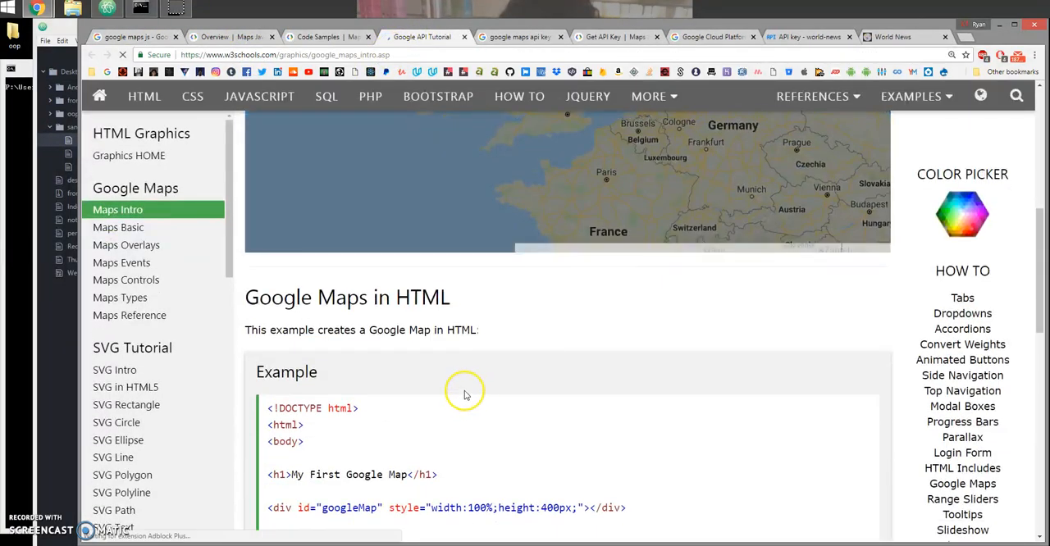
{"action": "scroll", "scroll_direction": "down", "scroll_amount": 3}
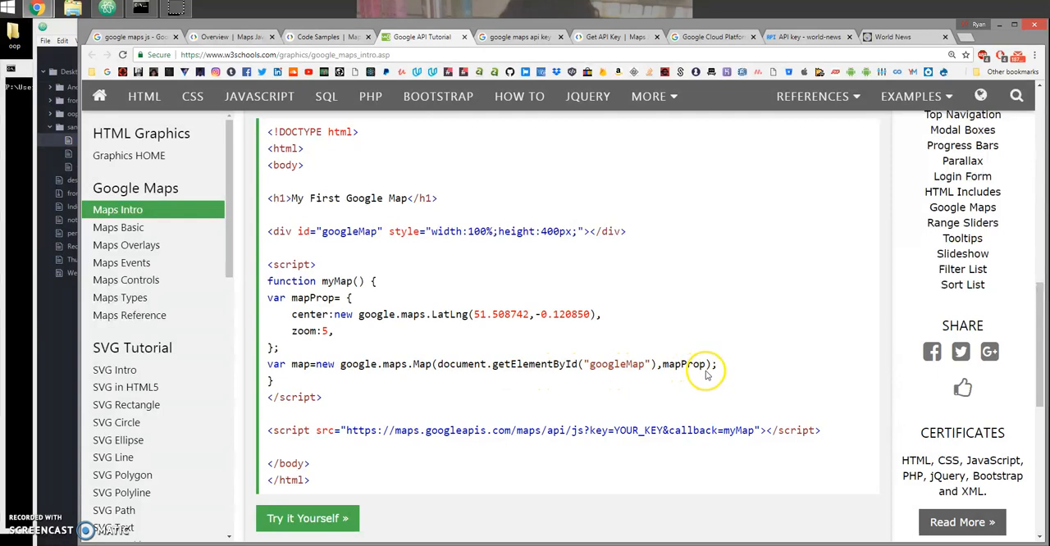
{"action": "left_click_drag", "start_coordinate": [714, 364], "coordinate": [266, 328]}
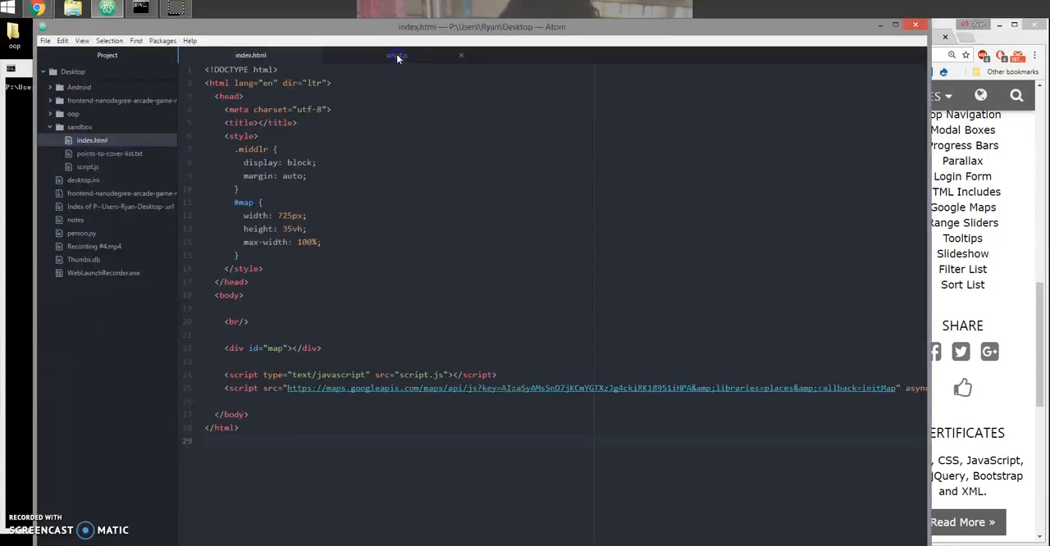
Add the initMap function to script.js with the element id changed from googleMap to map.
{"action": "left_click", "coordinate": [397, 56]}
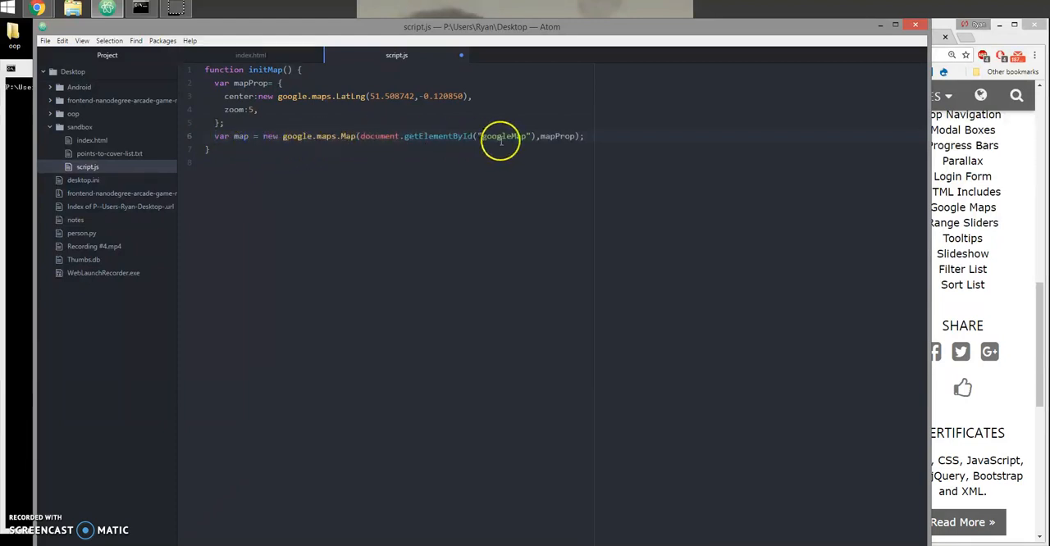
{"action": "double_click", "coordinate": [506, 136]}
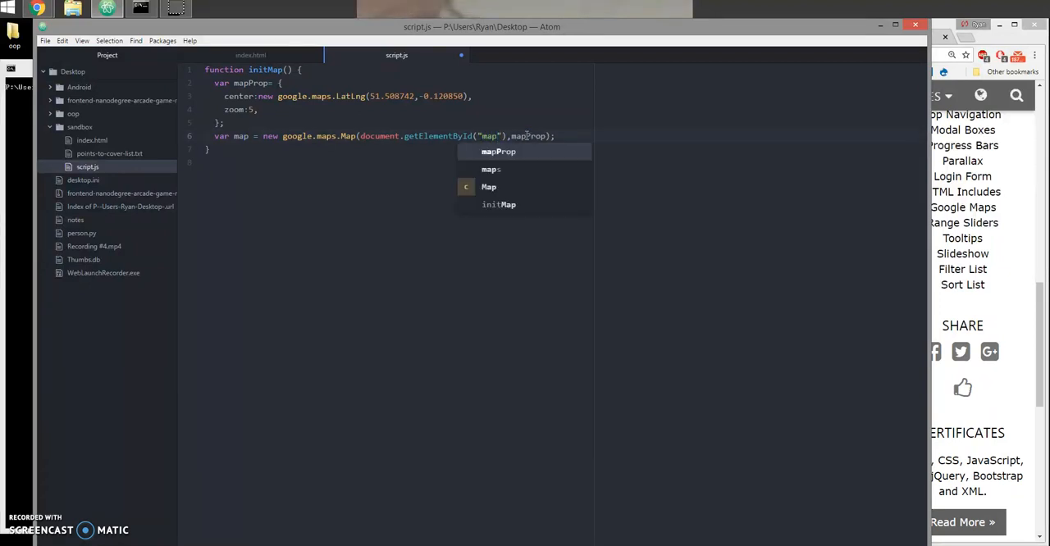
{"action": "left_click", "coordinate": [249, 56]}
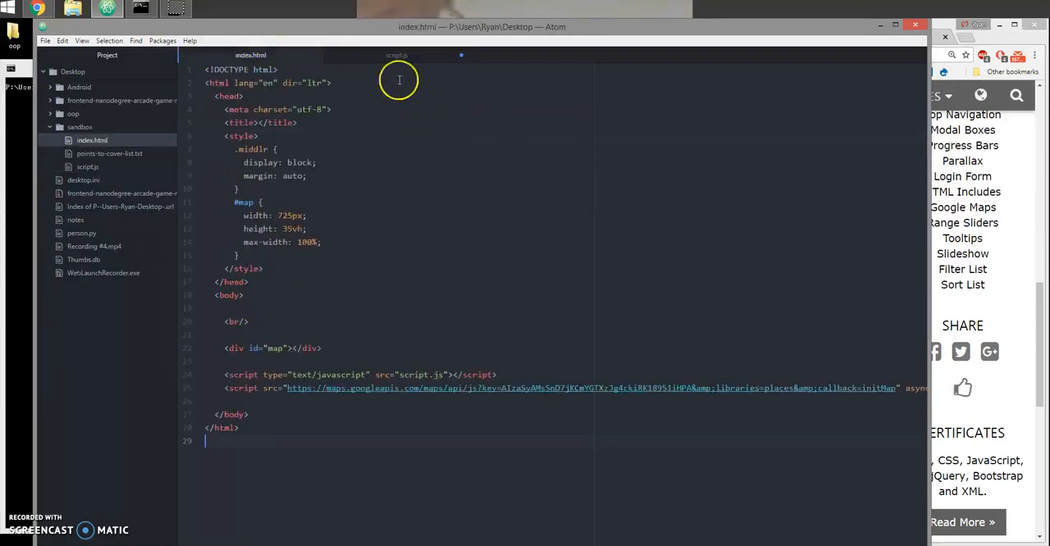
{"action": "left_click", "coordinate": [397, 56]}
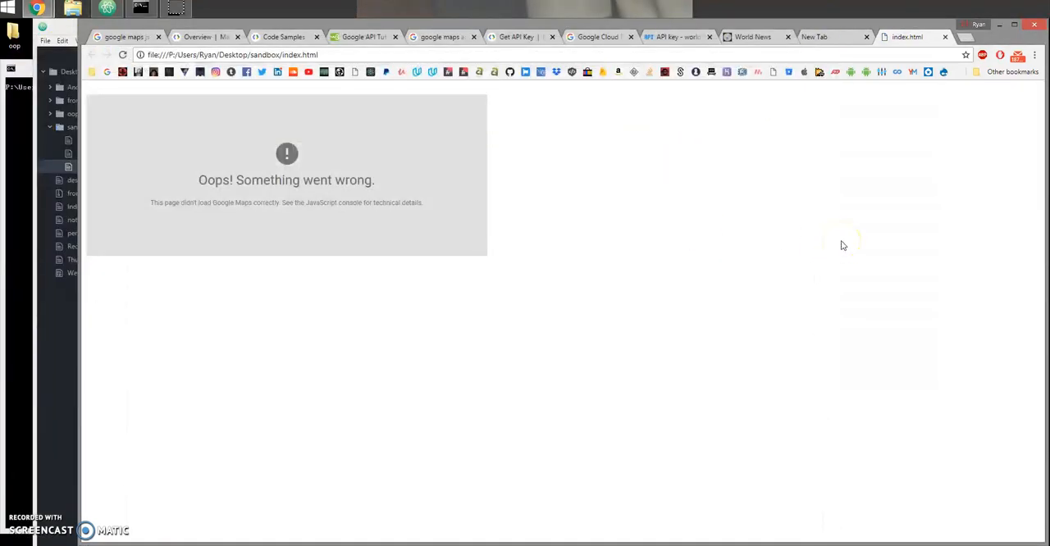
Show the local test page's RefererNotAllowedMapError in the DevTools console and select its file address.
{"action": "key", "text": "F12"}
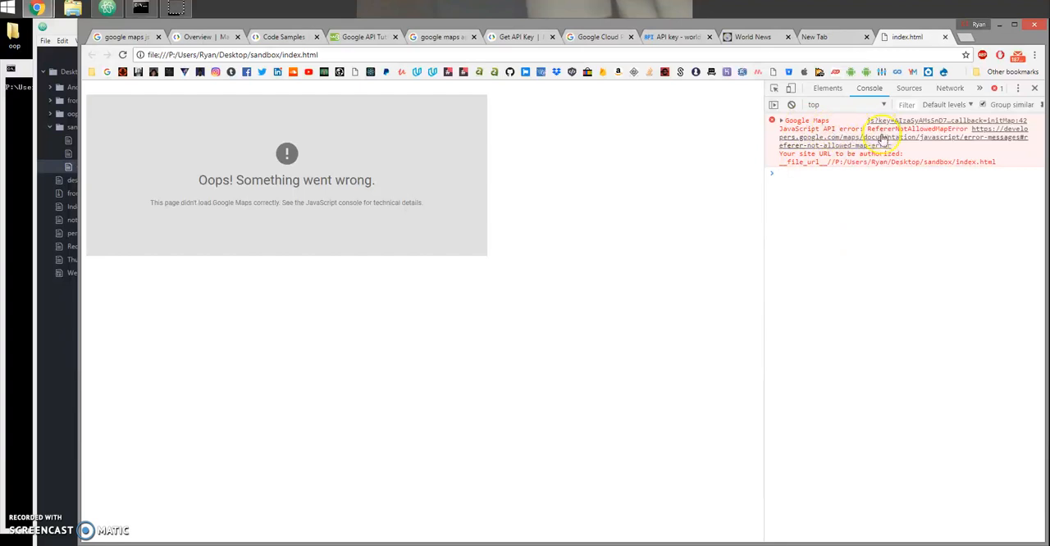
{"action": "mouse_move", "coordinate": [982, 135]}
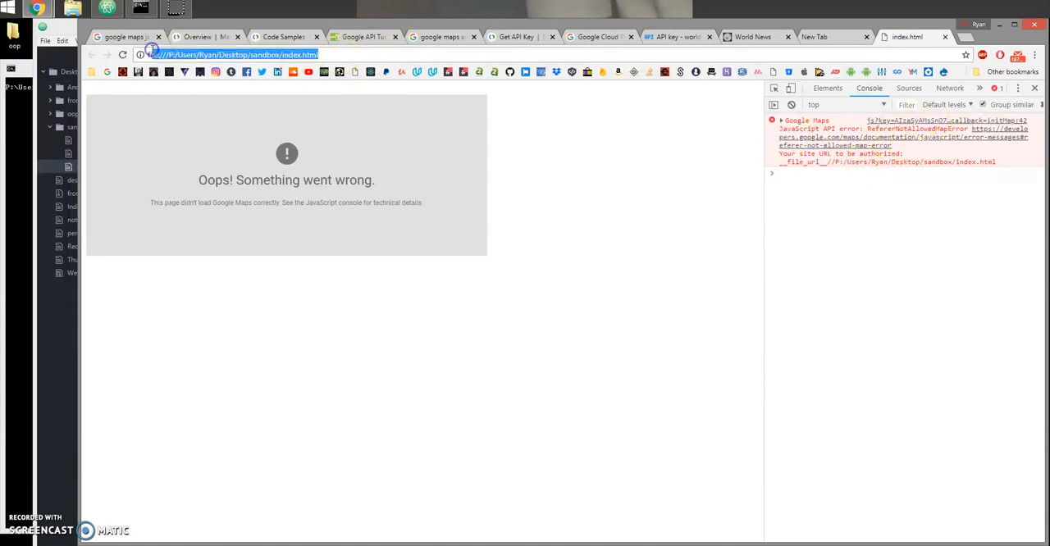
{"action": "left_click", "coordinate": [673, 36]}
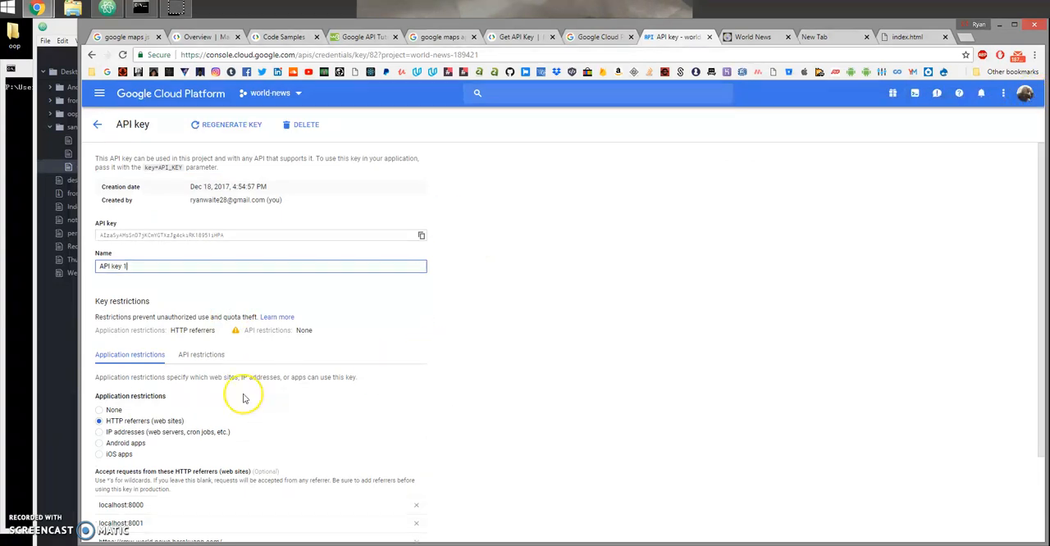
Compare API key 1's localhost and herokuapp referrer entries against the local test page.
{"action": "scroll", "scroll_direction": "down", "scroll_amount": 3}
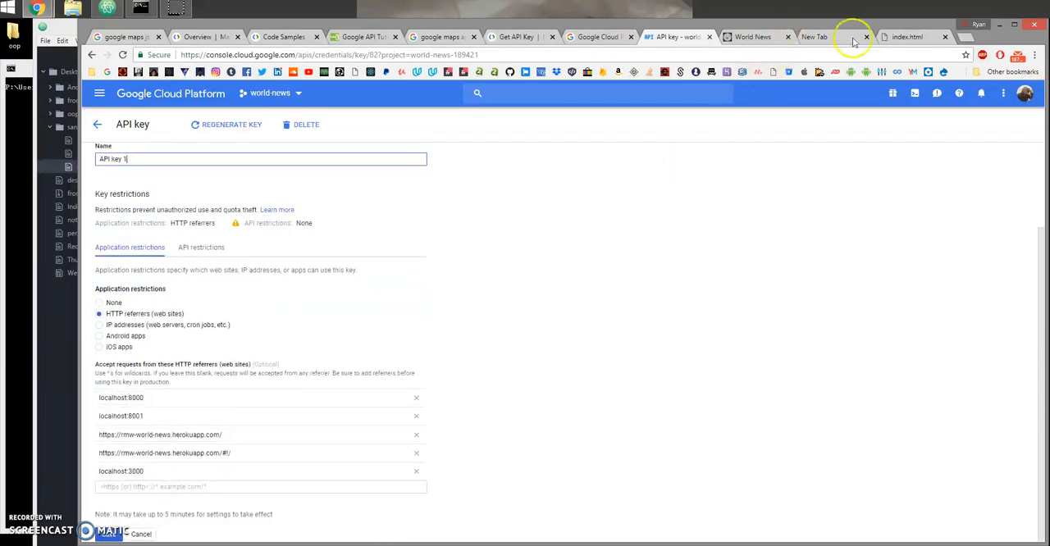
{"action": "left_click", "coordinate": [906, 36]}
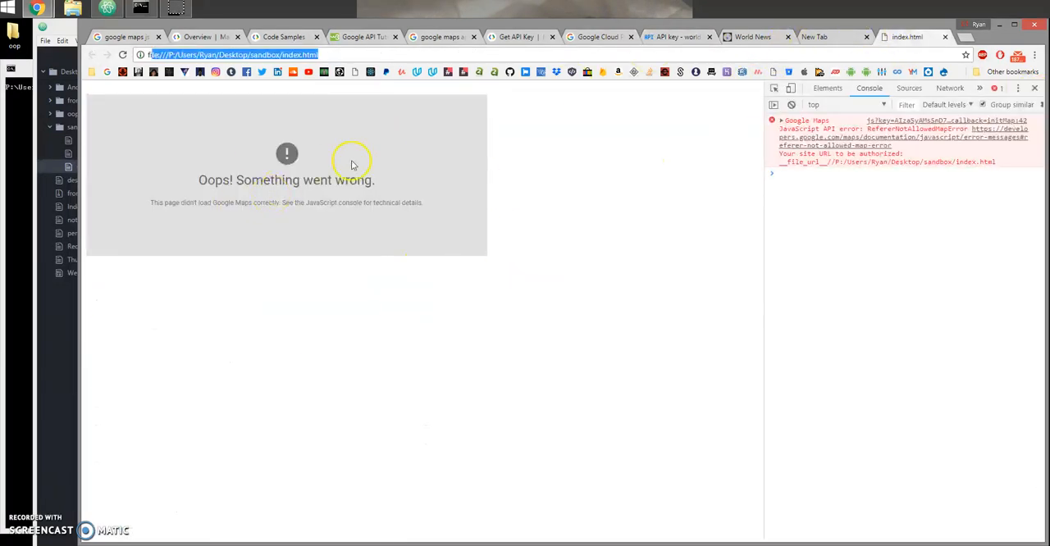
{"action": "mouse_move", "coordinate": [256, 91]}
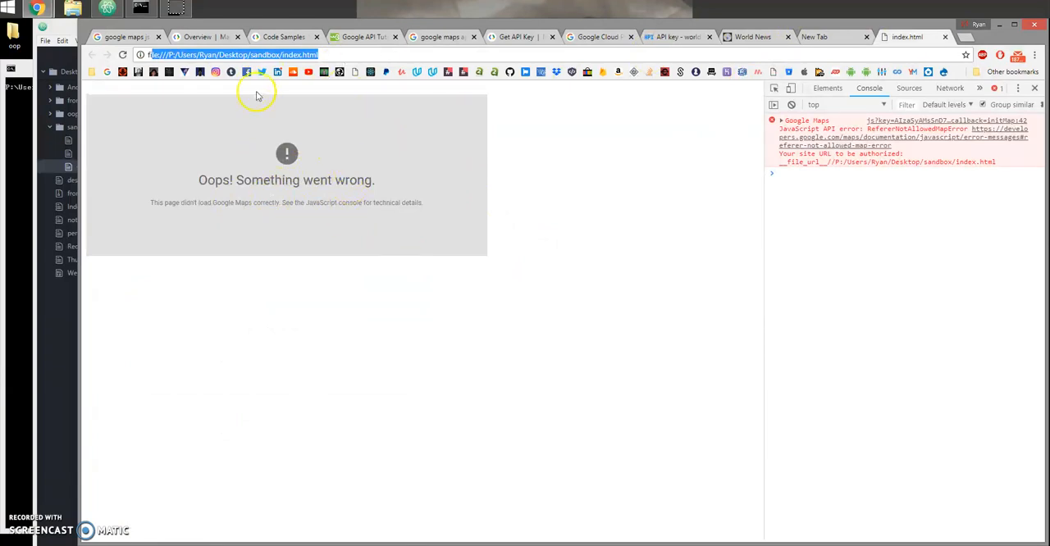
{"action": "left_click", "coordinate": [673, 36]}
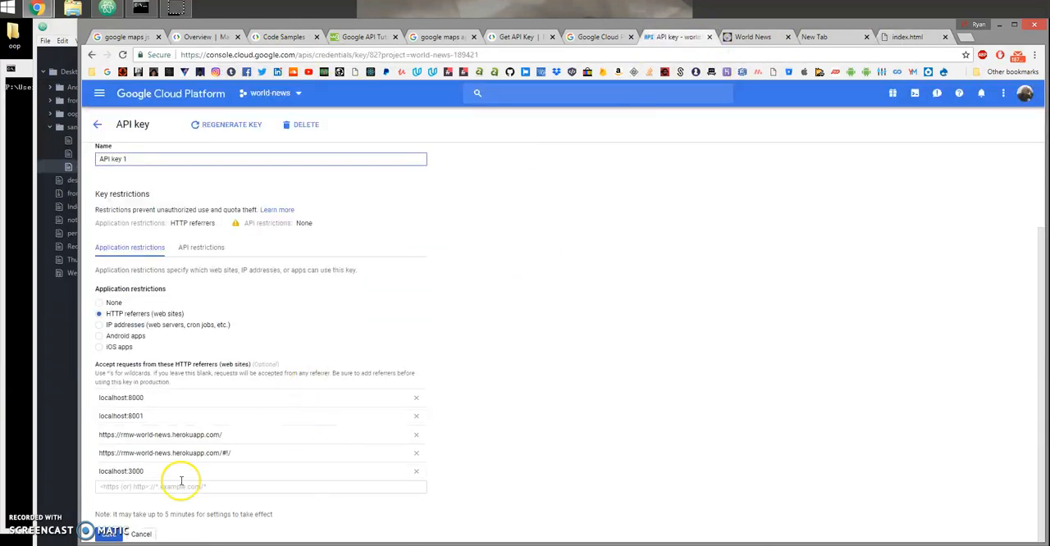
{"action": "left_click", "coordinate": [906, 36]}
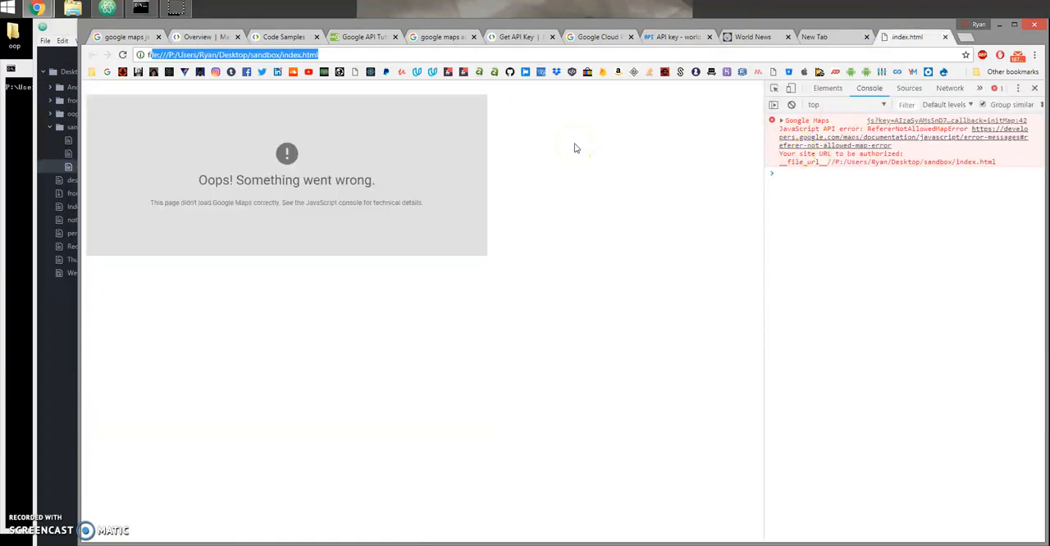
Check the Maps JavaScript API overview, then return to API key 1's referrer settings.
{"action": "left_click", "coordinate": [197, 36]}
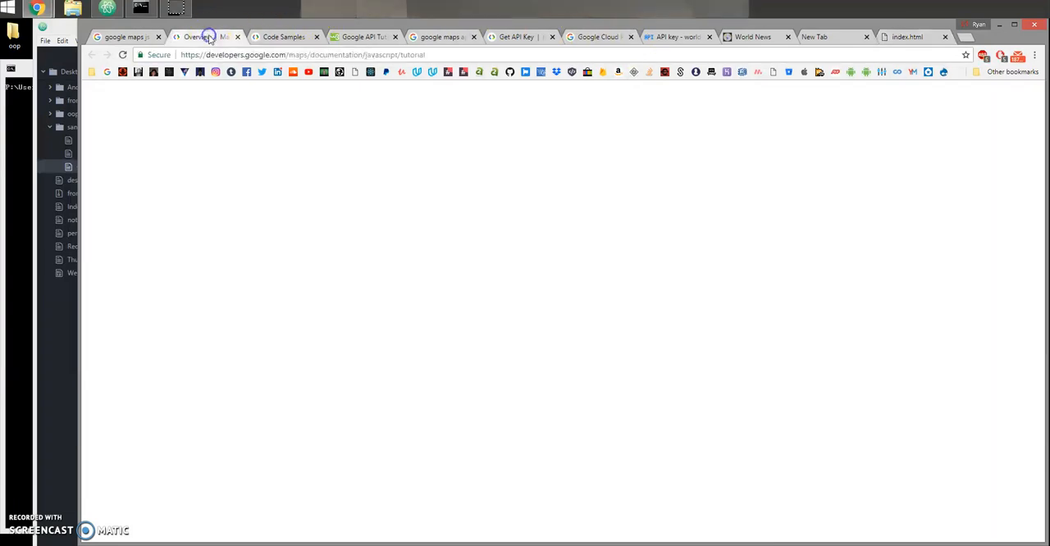
{"action": "left_click", "coordinate": [200, 36]}
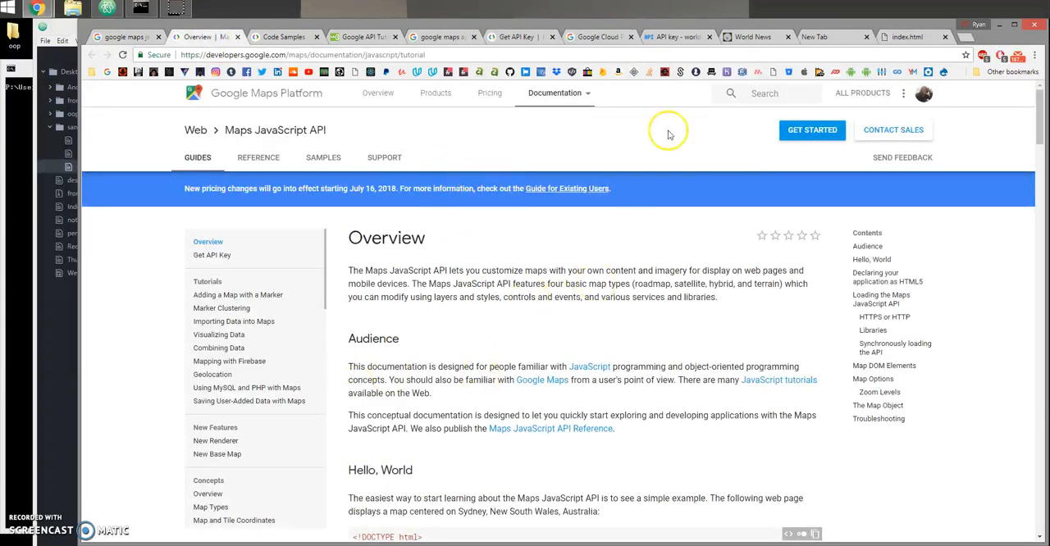
{"action": "left_click", "coordinate": [673, 36]}
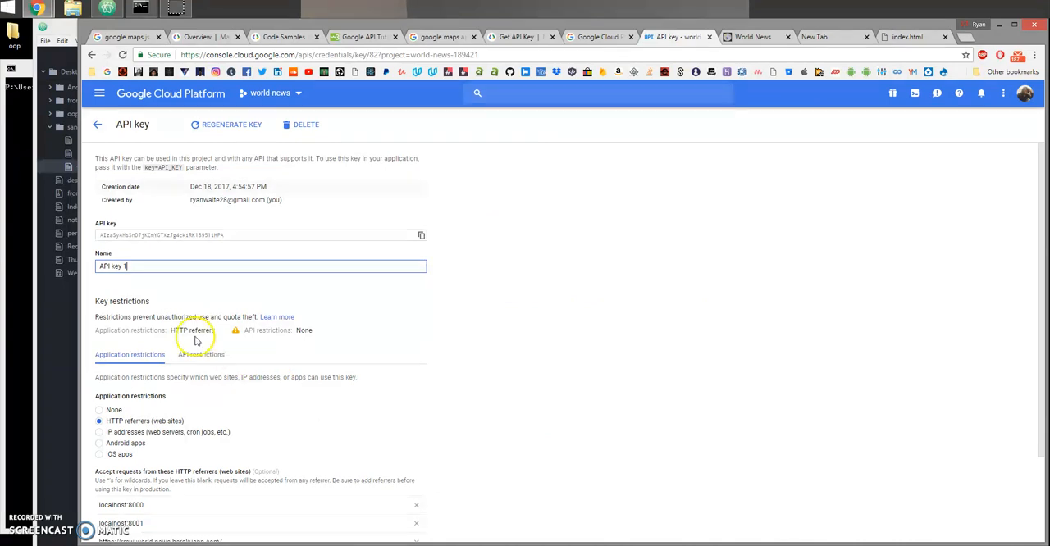
{"action": "mouse_move", "coordinate": [237, 338]}
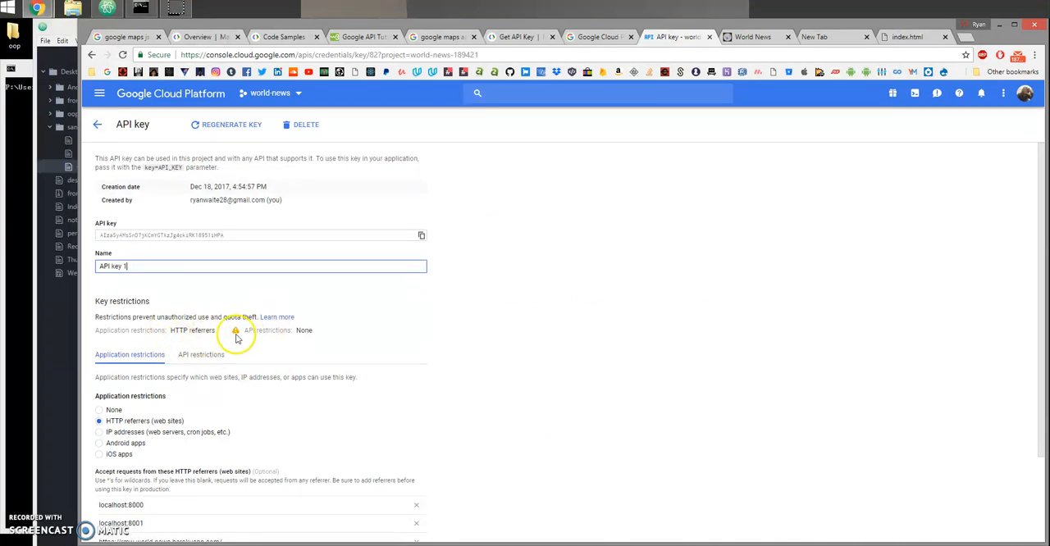
View API key 1's API restrictions (no API selected), then return to the google maps js search results.
{"action": "left_click", "coordinate": [200, 355]}
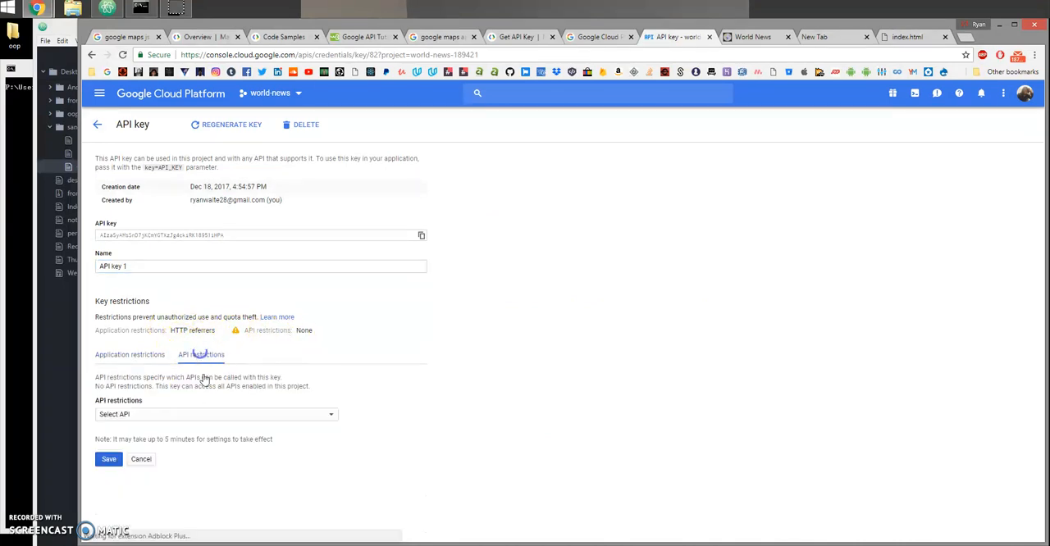
{"action": "left_click", "coordinate": [217, 413]}
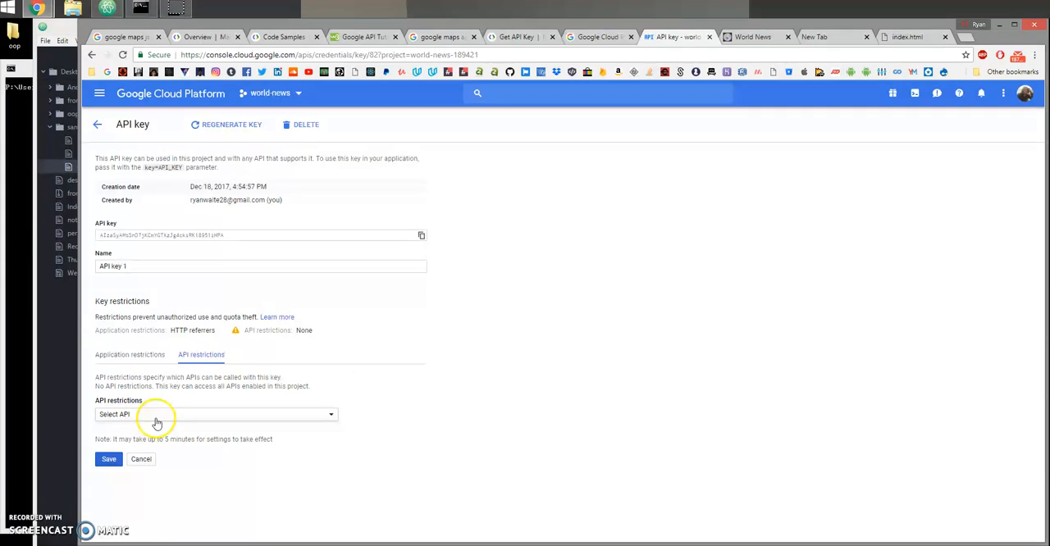
{"action": "mouse_move", "coordinate": [187, 423]}
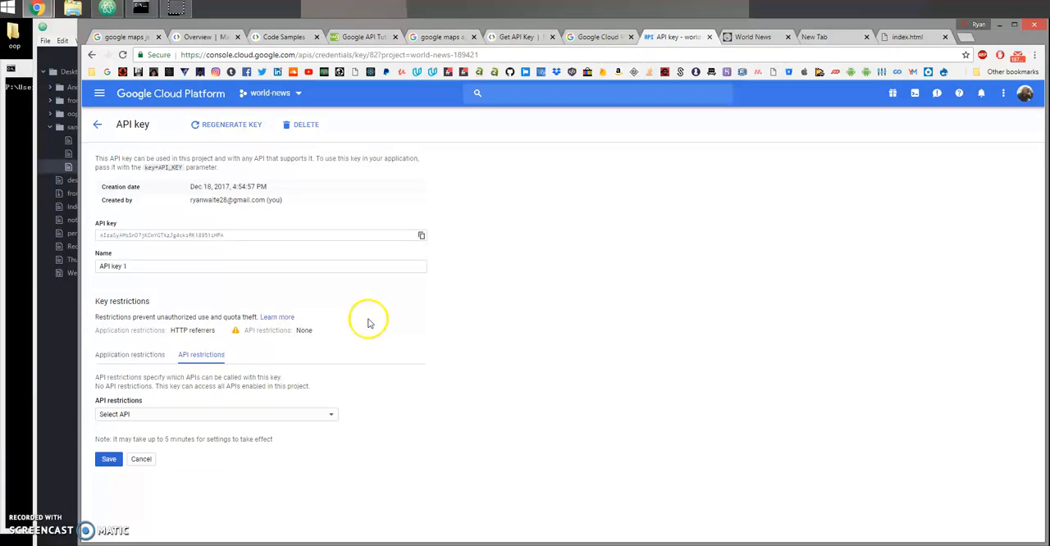
{"action": "left_click", "coordinate": [123, 37]}
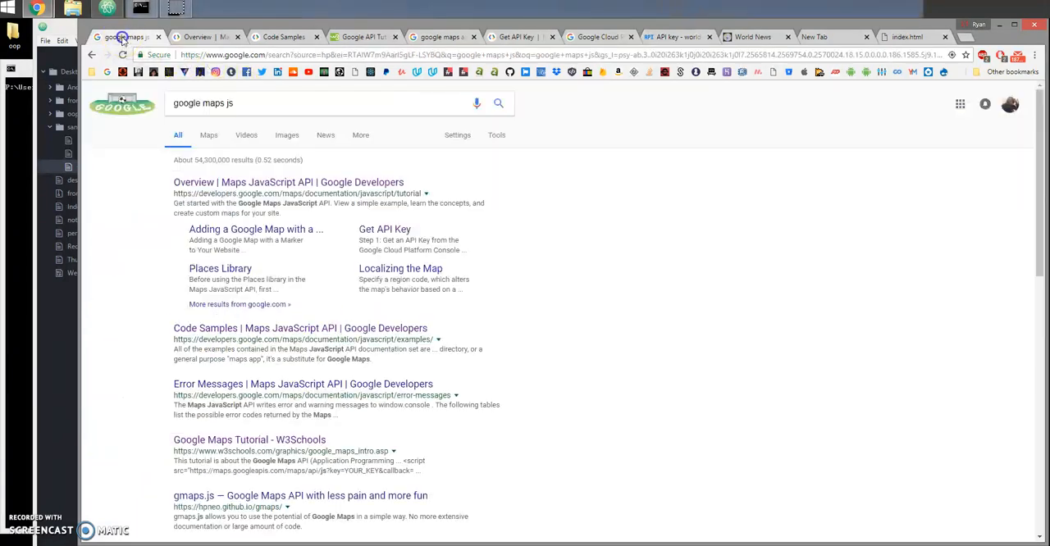
{"action": "mouse_move", "coordinate": [753, 36]}
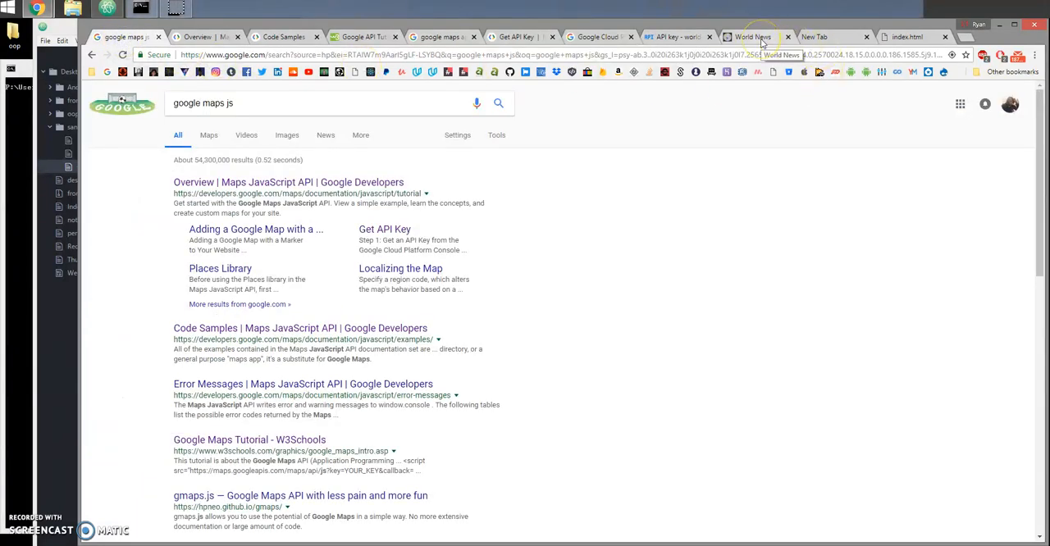